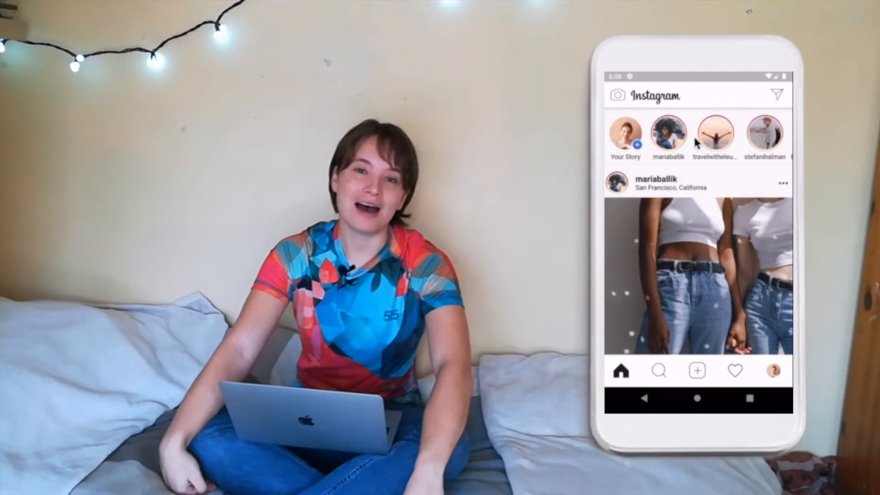
Step: Read down through the tutorial article on the website
{"action": "scroll", "scroll_direction": "down", "scroll_amount": 3}
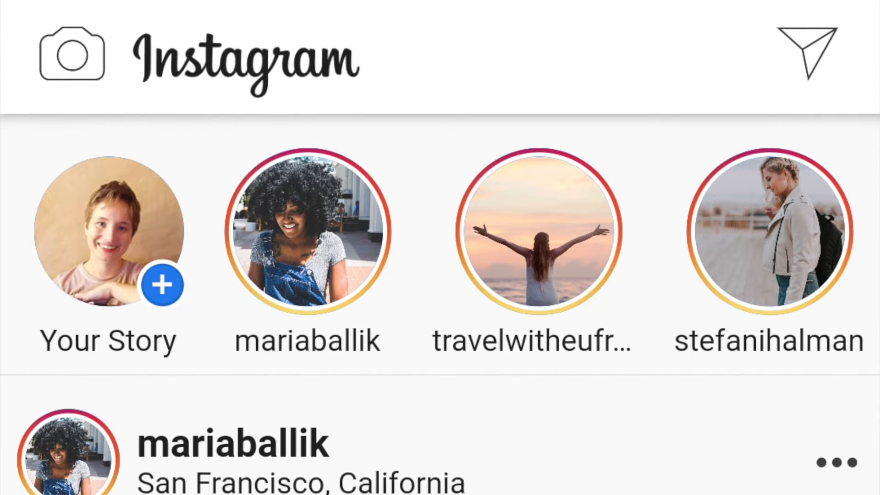
{"action": "scroll", "scroll_direction": "down", "scroll_amount": 3}
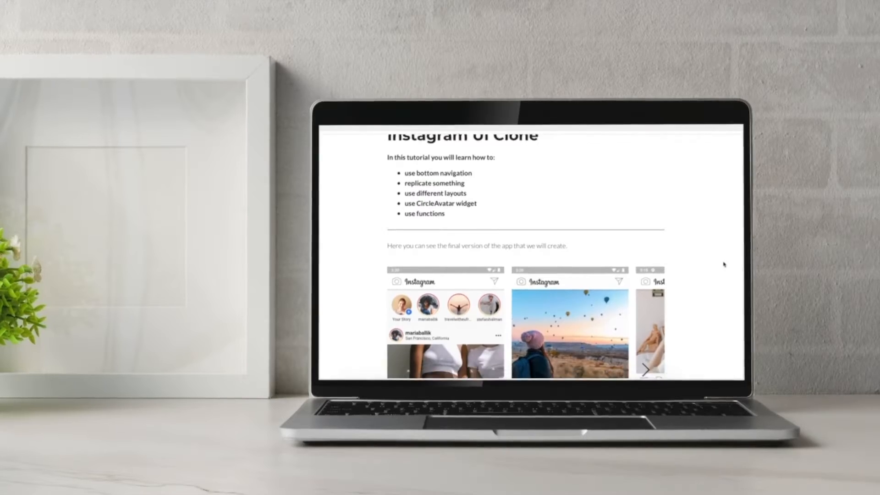
{"action": "scroll", "scroll_direction": "down", "scroll_amount": 3}
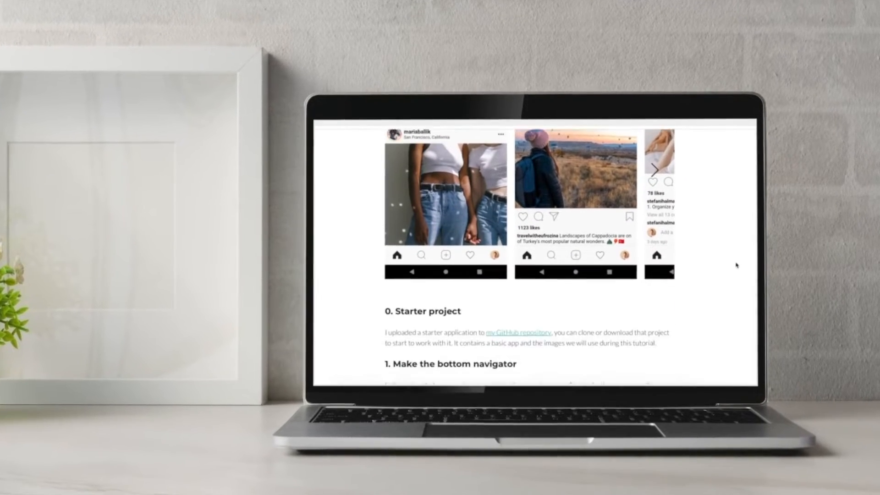
{"action": "scroll", "scroll_direction": "down", "scroll_amount": 3}
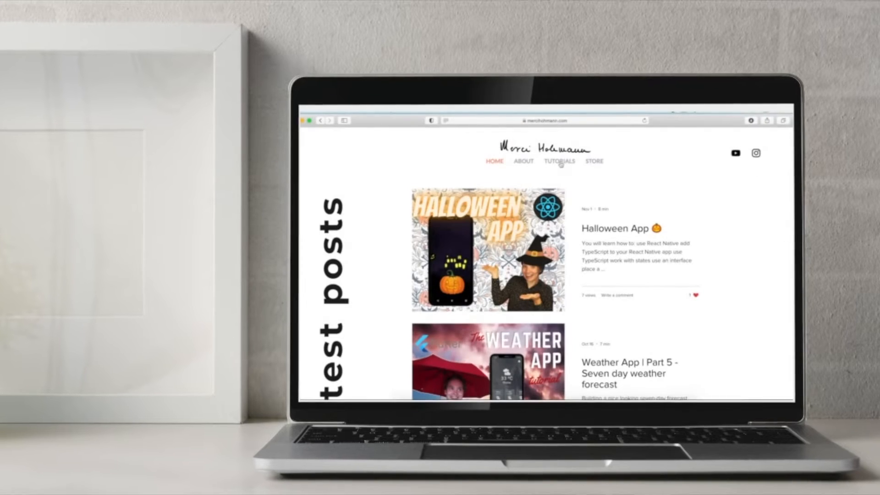
Step: Show the site's TUTORIALS page and browse the Flutter and React Native post list
{"action": "left_click", "coordinate": [560, 161]}
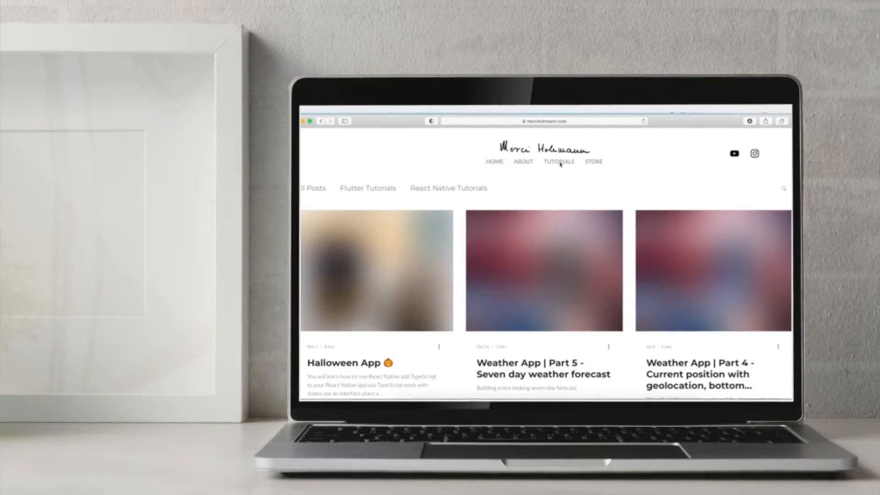
{"action": "scroll", "scroll_direction": "down", "scroll_amount": 3}
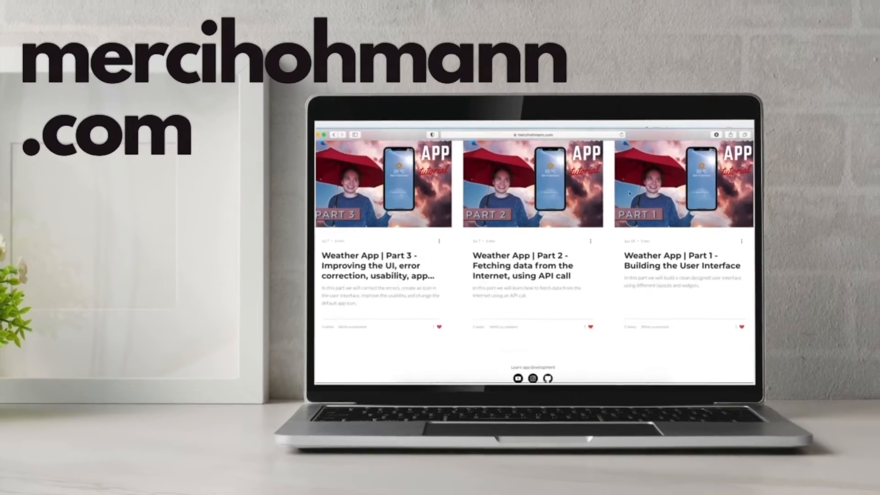
{"action": "scroll", "scroll_direction": "down", "scroll_amount": 3}
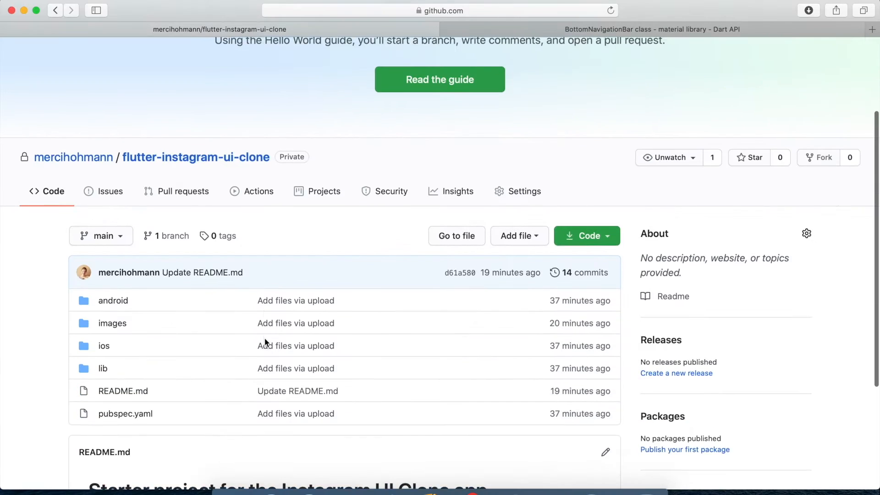
Step: Reveal the repo README and the green Code button's clone options
{"action": "scroll", "scroll_direction": "down", "scroll_amount": 3}
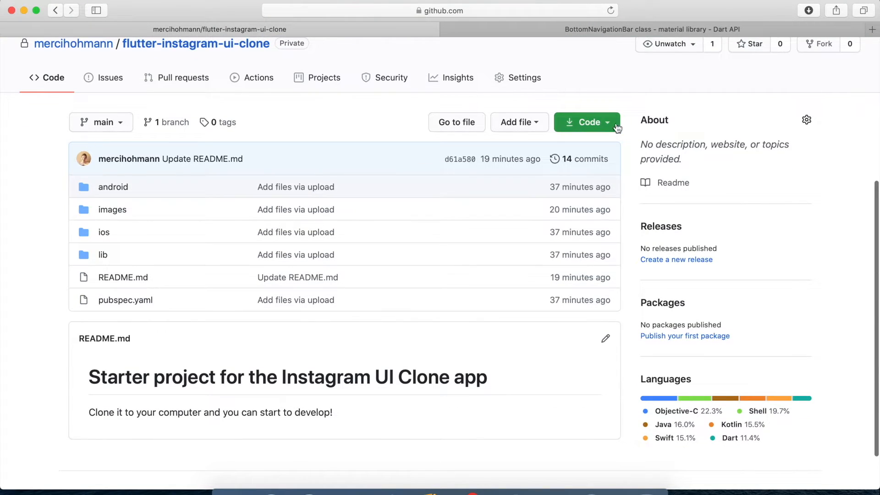
{"action": "left_click", "coordinate": [586, 122]}
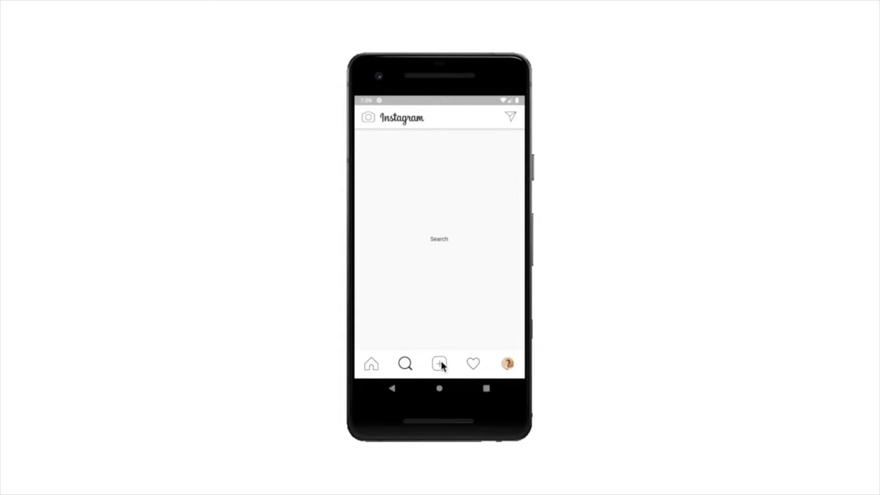
Step: Visit the Activity and Profile screens from the bottom bar, then return Home
{"action": "left_click", "coordinate": [473, 364]}
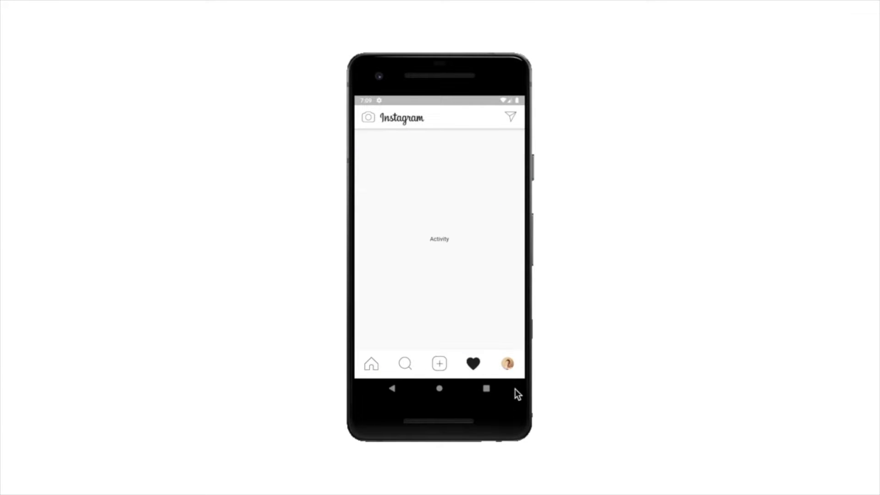
{"action": "left_click", "coordinate": [506, 364]}
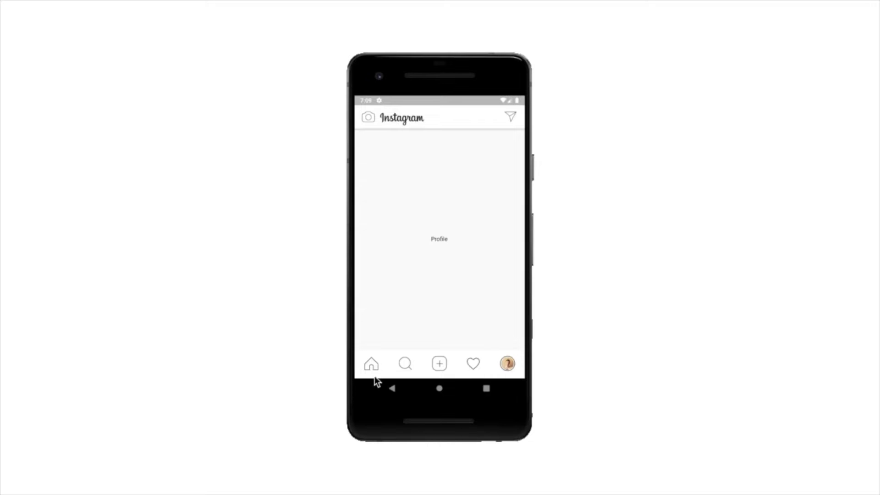
{"action": "left_click", "coordinate": [371, 364]}
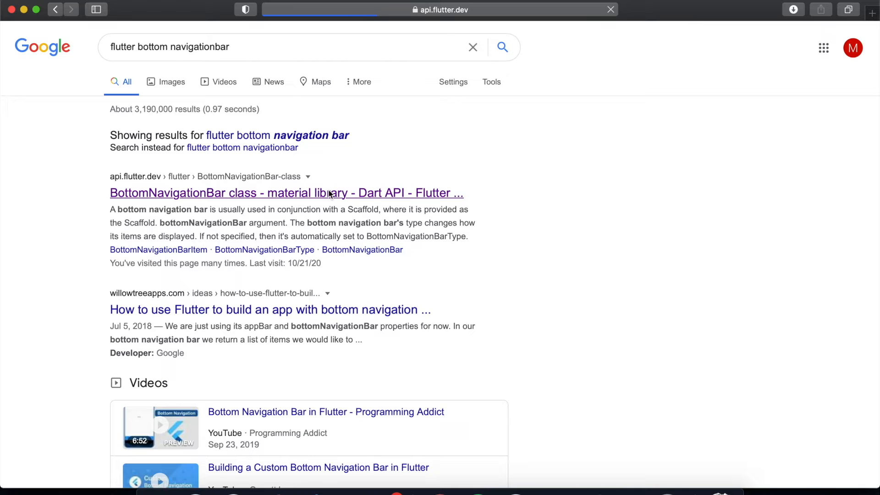
Step: Copy the DartPad code sample from the BottomNavigationBar class page
{"action": "left_click", "coordinate": [286, 193]}
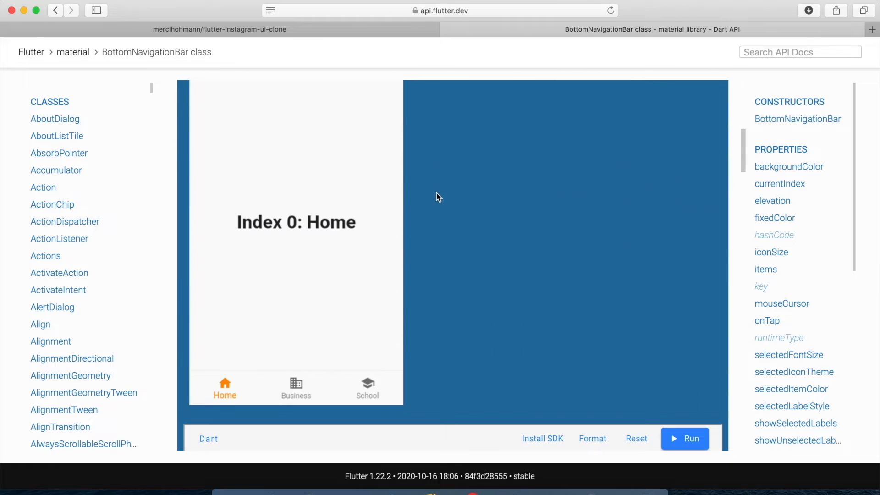
{"action": "scroll", "scroll_direction": "down", "scroll_amount": 3}
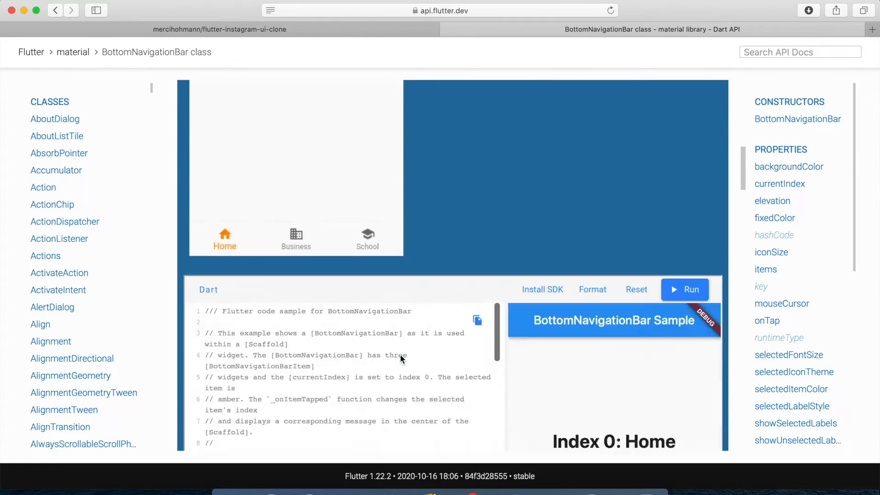
{"action": "left_click", "coordinate": [614, 368]}
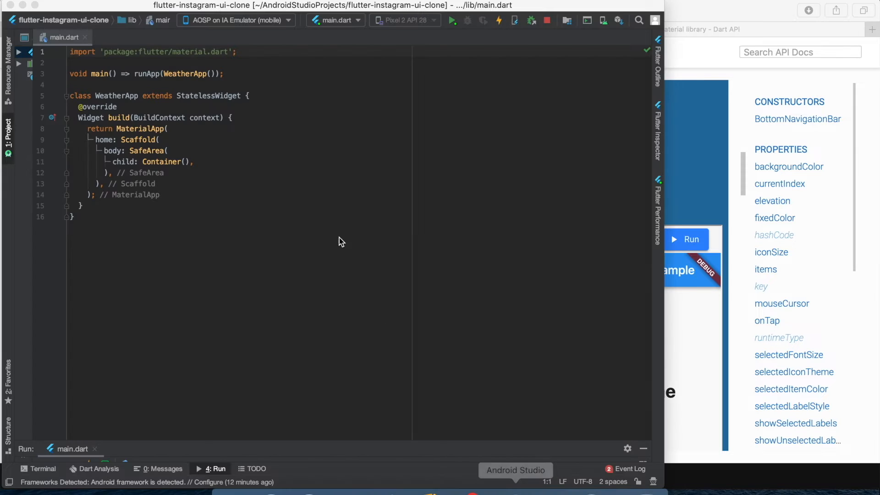
Step: Paste the sample over main.dart, rename label: to title: on the items, and run it
{"action": "key", "text": "cmd+a"}
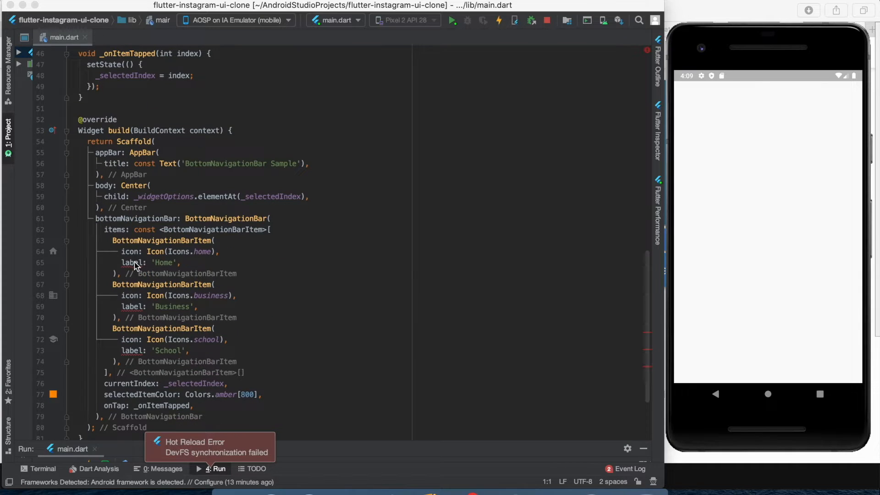
{"action": "key", "text": "Enter"}
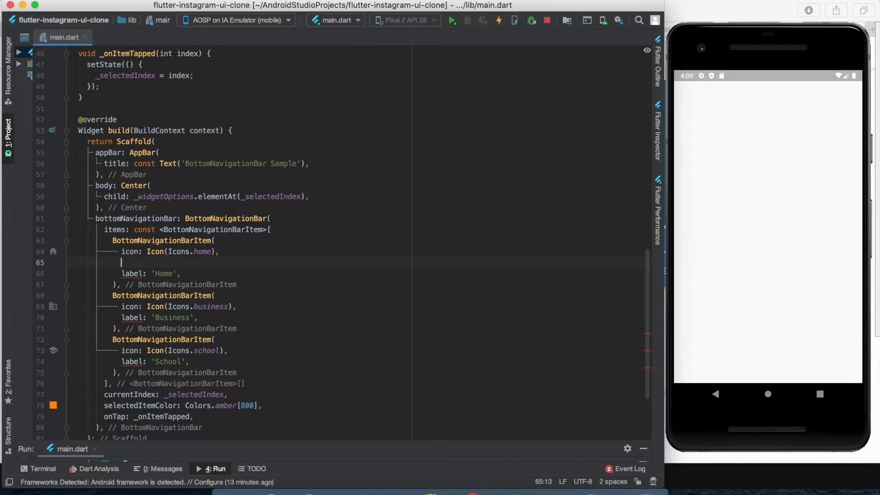
{"action": "key", "text": "Backspace"}
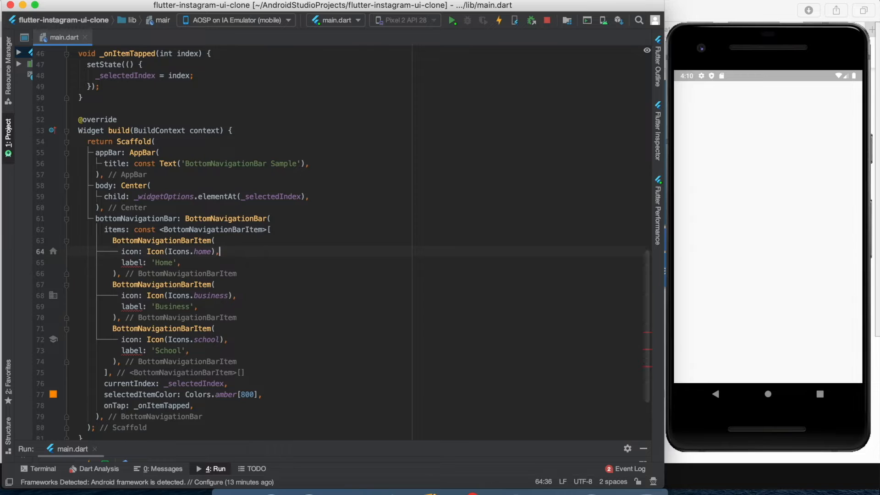
{"action": "type", "text": "title"}
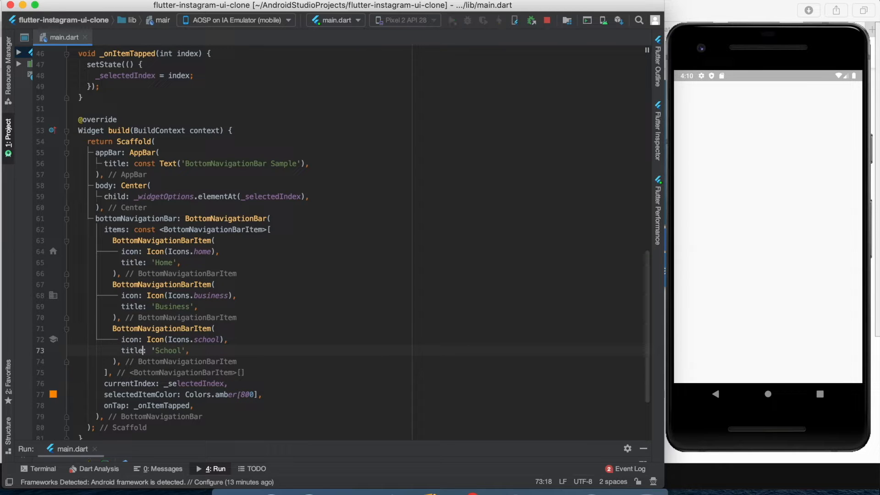
{"action": "left_click", "coordinate": [498, 20]}
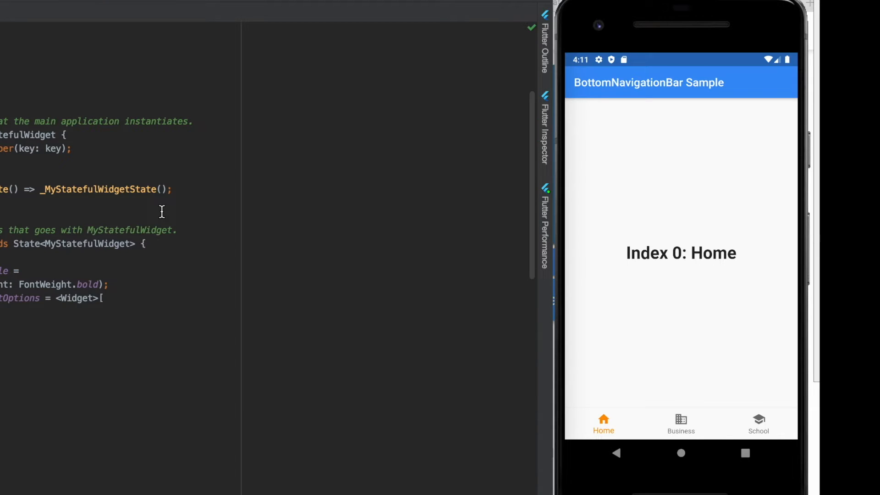
{"action": "mouse_move", "coordinate": [672, 52]}
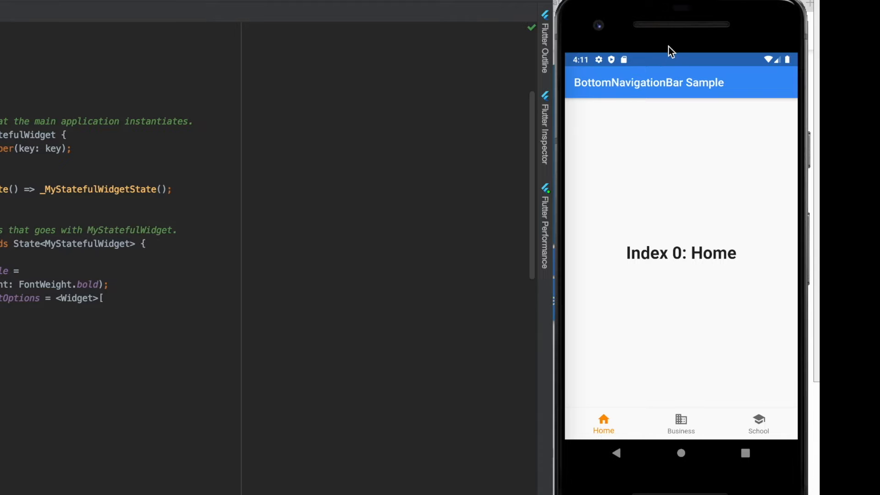
{"action": "mouse_move", "coordinate": [666, 332]}
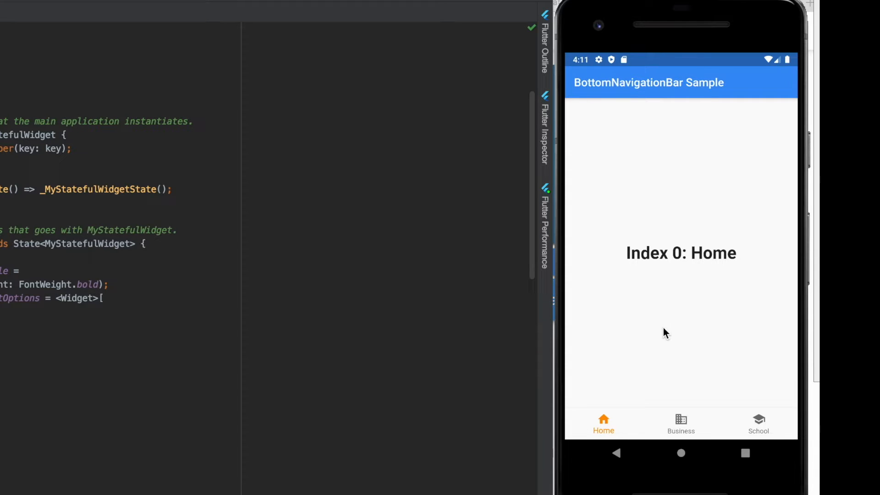
{"action": "mouse_move", "coordinate": [666, 369]}
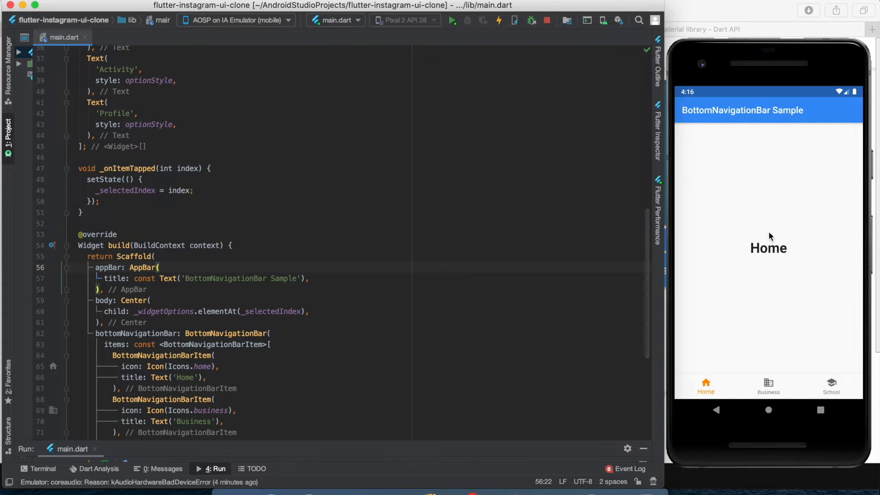
Step: Begin replacing the AppBar title Text with a Row taking mainAxisAlignment
{"action": "scroll", "scroll_direction": "down", "scroll_amount": 3}
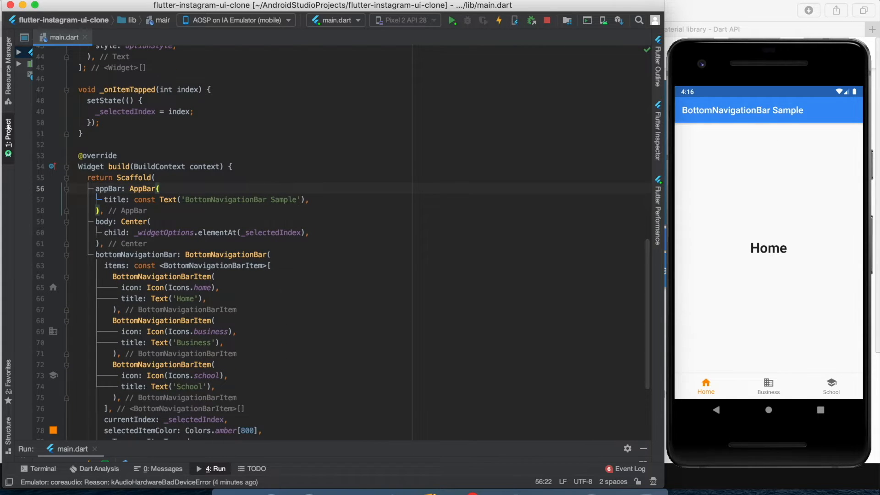
{"action": "left_click", "coordinate": [165, 190]}
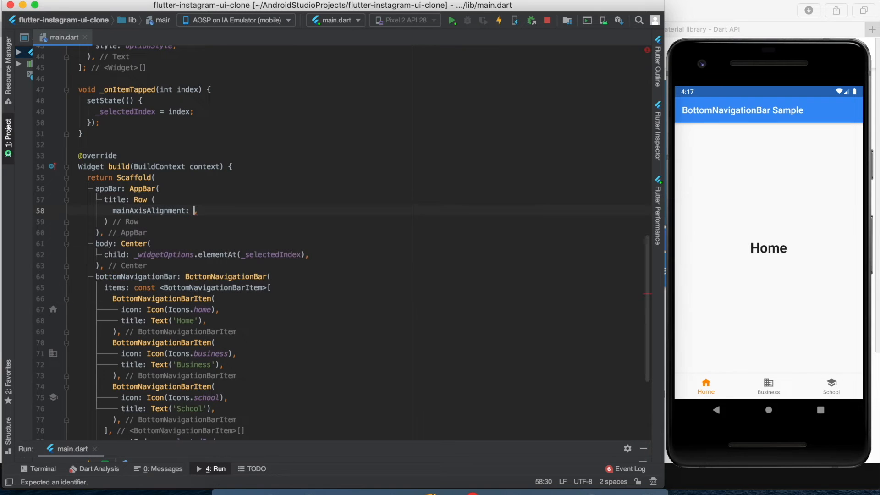
Step: Set the Row's mainAxisAlignment to MainAxisAlignment.spaceBetween via autocomplete
{"action": "type", "text": "MainAxis"}
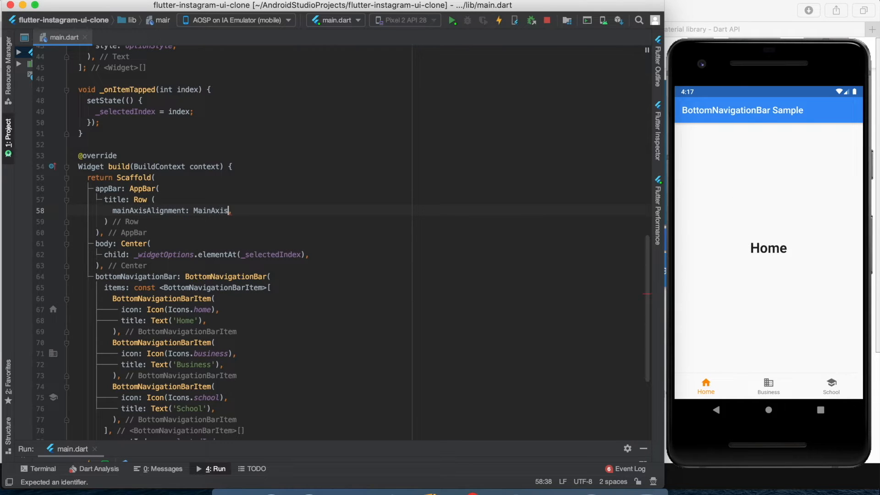
{"action": "type", "text": "Alignment.spaceBetween,"}
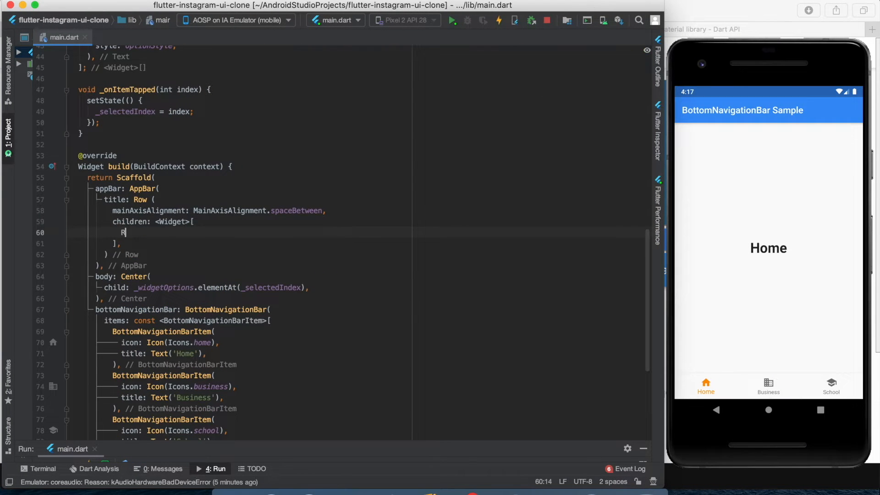
Step: Add a nested Row starting with Image.asset('images/camera.png', height: 35)
{"action": "type", "text": "Row("}
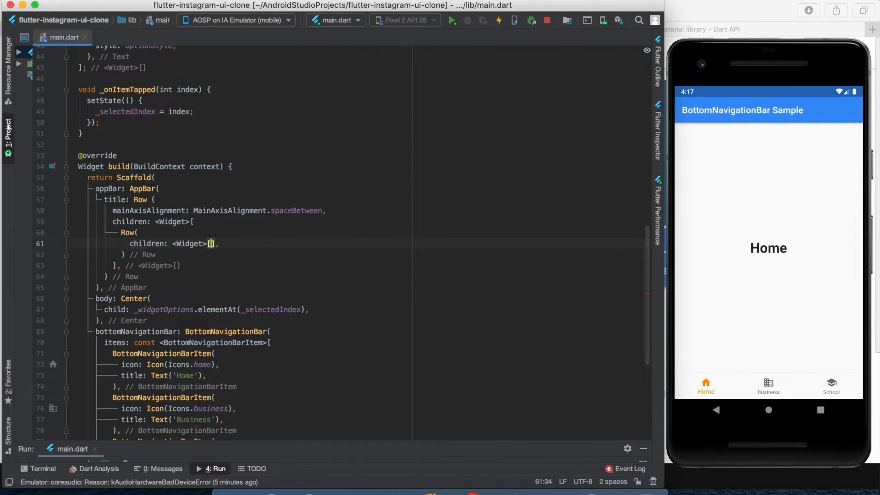
{"action": "type", "text": "Image.a"}
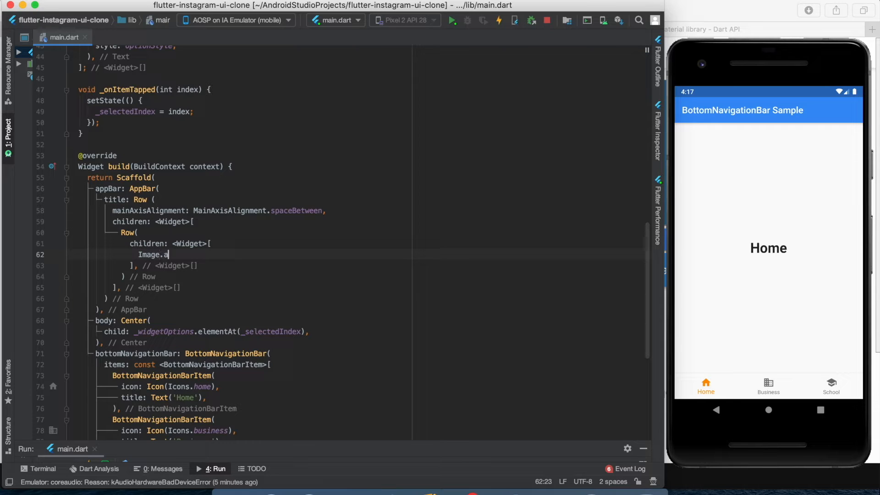
{"action": "type", "text": "sset('')"}
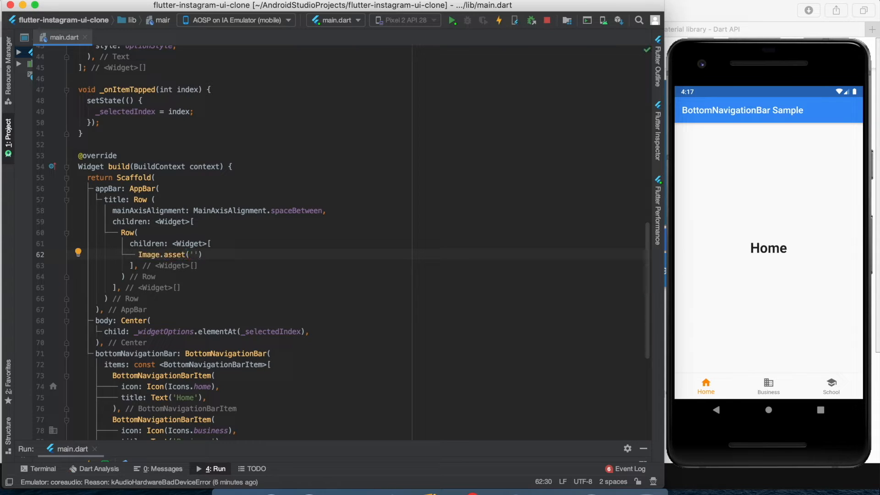
{"action": "type", "text": "images/camera.png"}
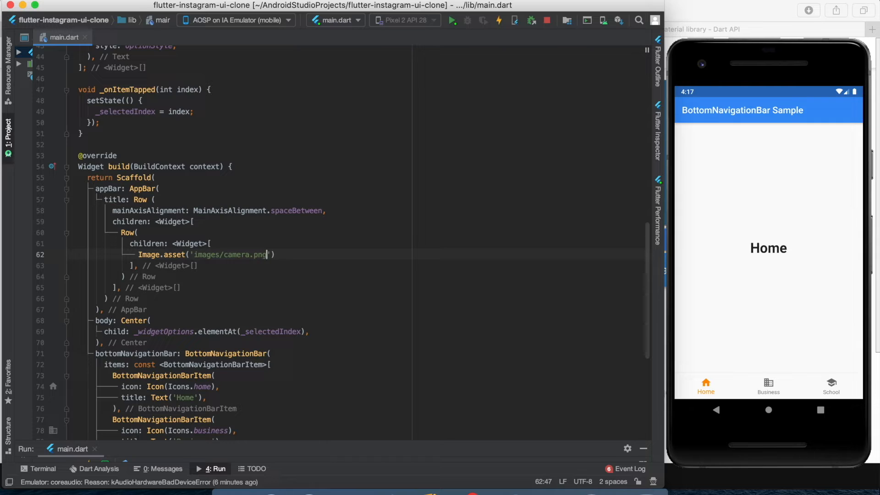
{"action": "type", "text": ", height: 35"}
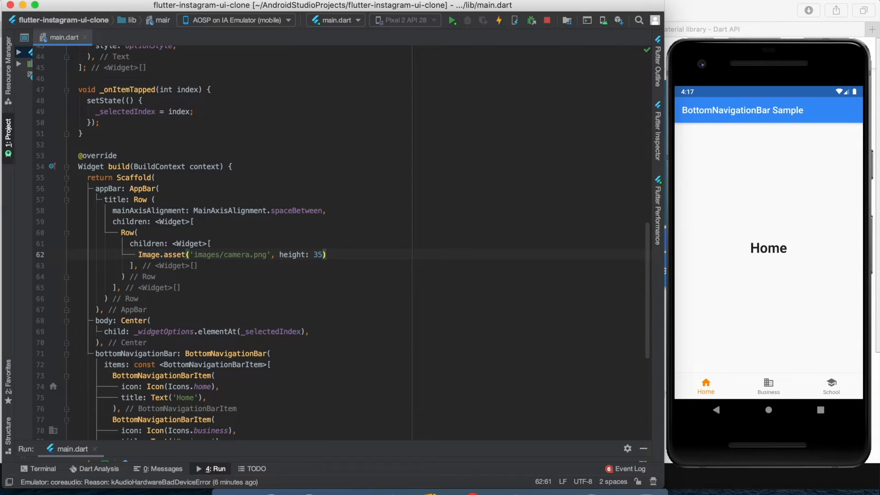
Step: Add Image.asset('images/title.png', fit: BoxFit.cover, height: 40) beside it
{"action": "type", "text": "Image.asse"}
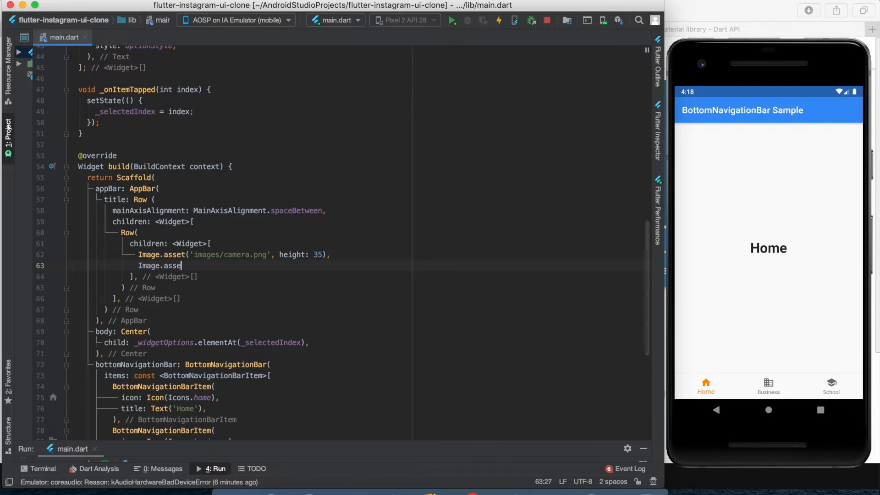
{"action": "type", "text": "('images/title.png', fit: BoxFit.cover, height: 40,),"}
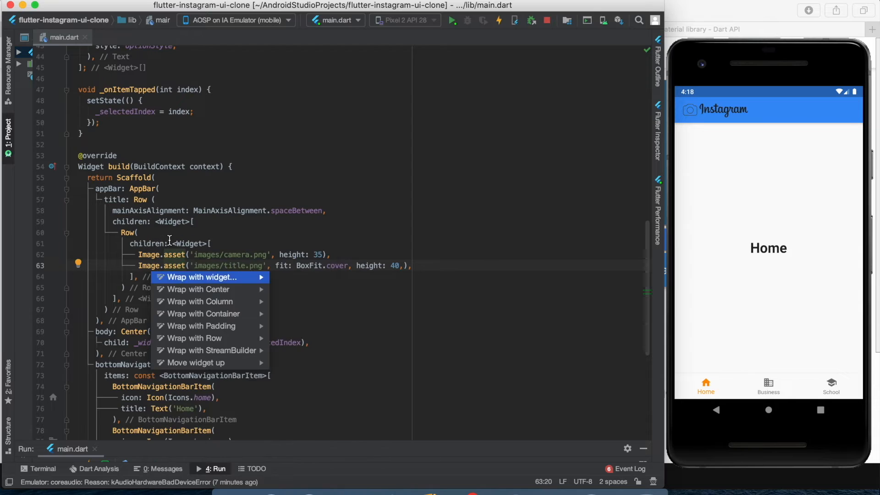
Step: Wrap the title image in Padding with EdgeInsets.only(left: 8.0, top: 8.0)
{"action": "left_click", "coordinate": [201, 327]}
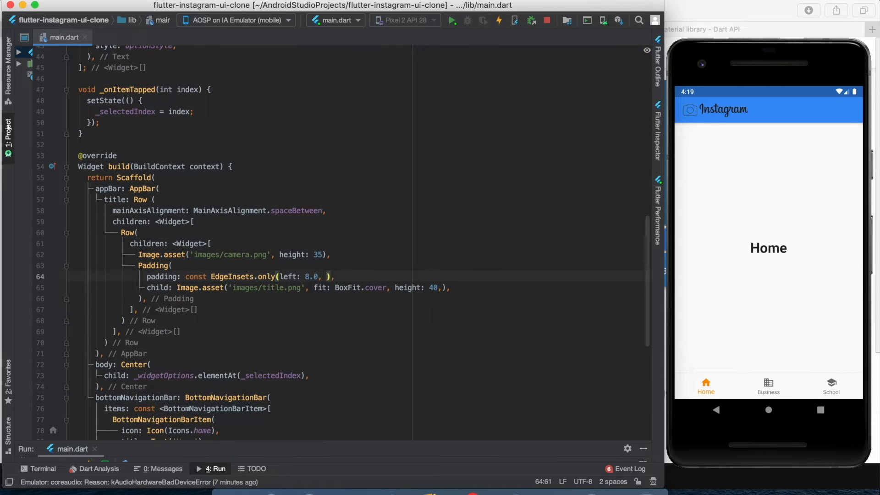
{"action": "type", "text": "top: 8.0"}
{"action": "left_click", "coordinate": [240, 321]}
{"action": "type", "text": ","}
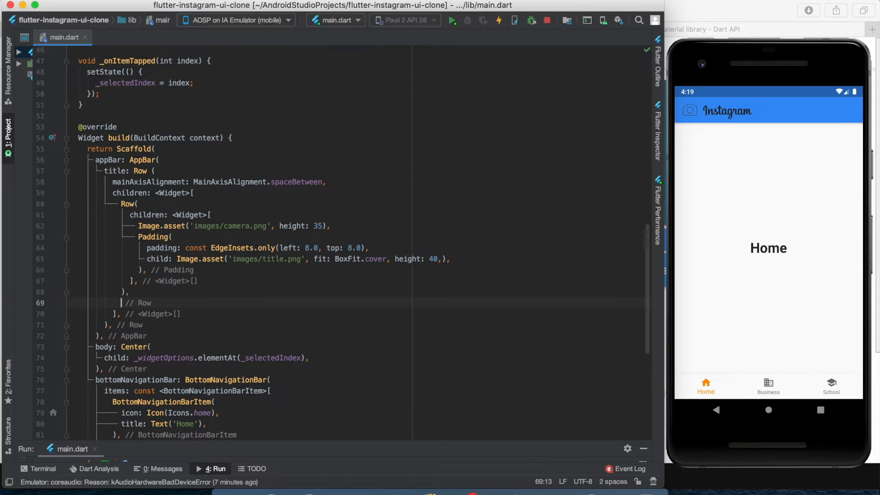
Step: Add Image.asset('images/message.png', height: 35) after the inner Row and hot reload
{"action": "type", "text": "Image"}
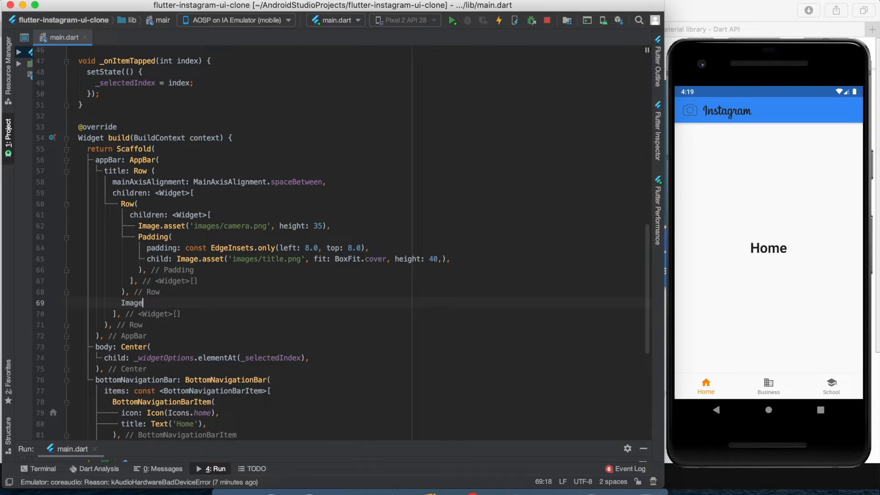
{"action": "type", "text": ".asset('images/"}
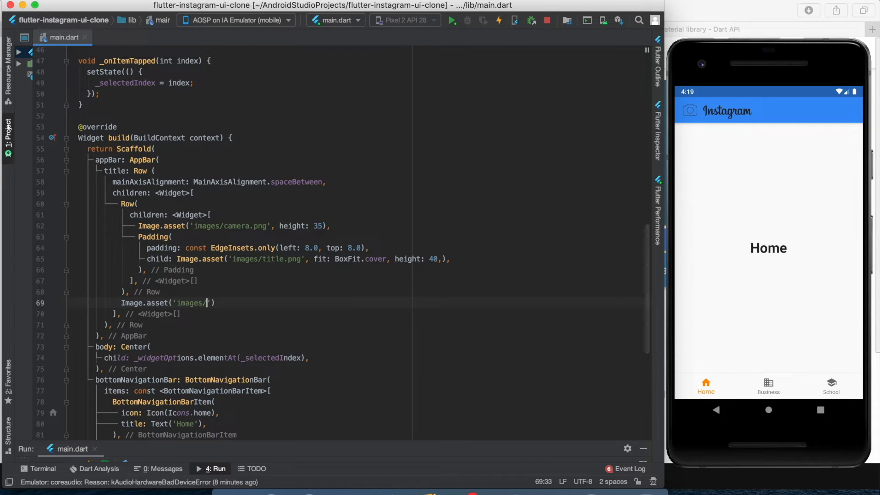
{"action": "type", "text": "message.p"}
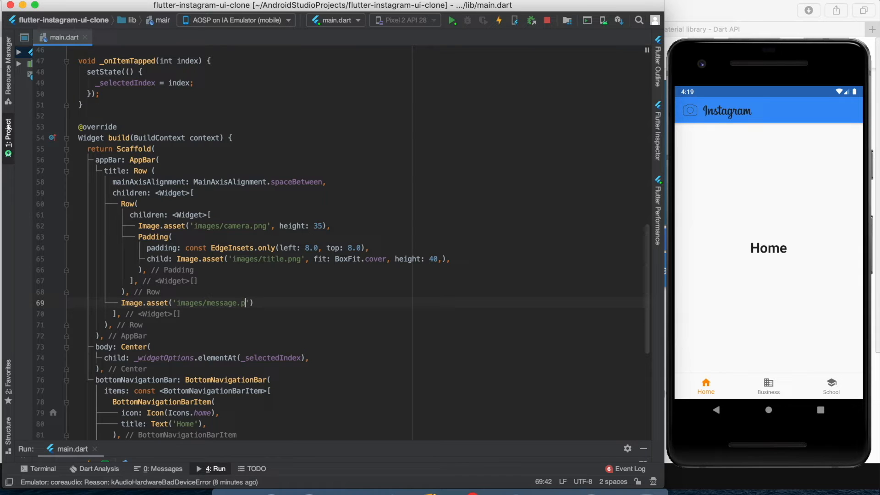
{"action": "type", "text": "ng"}
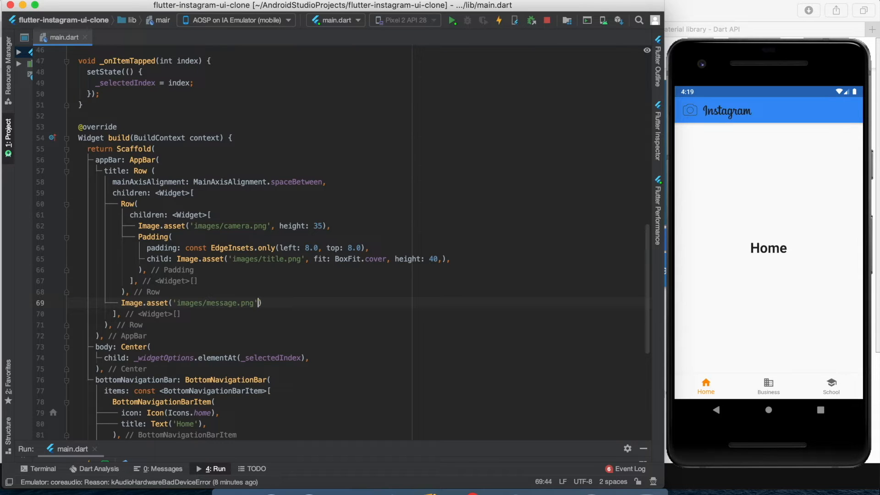
{"action": "type", "text": ", height: 35"}
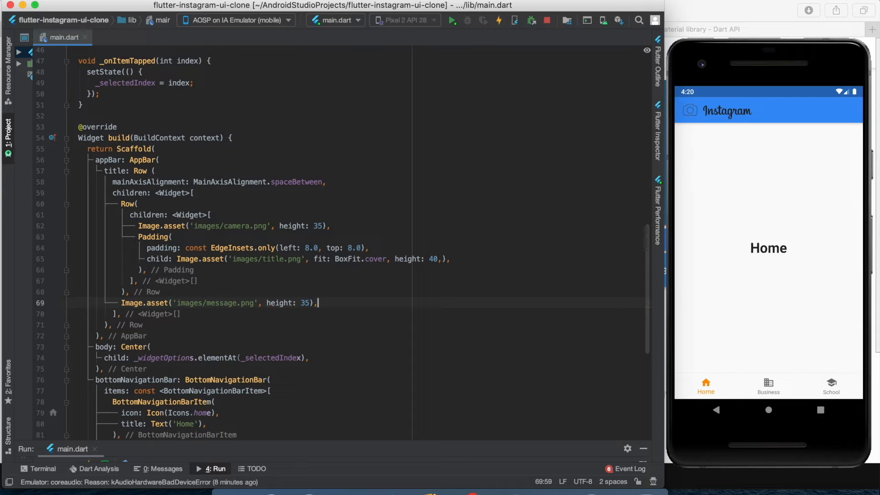
{"action": "left_click", "coordinate": [498, 20]}
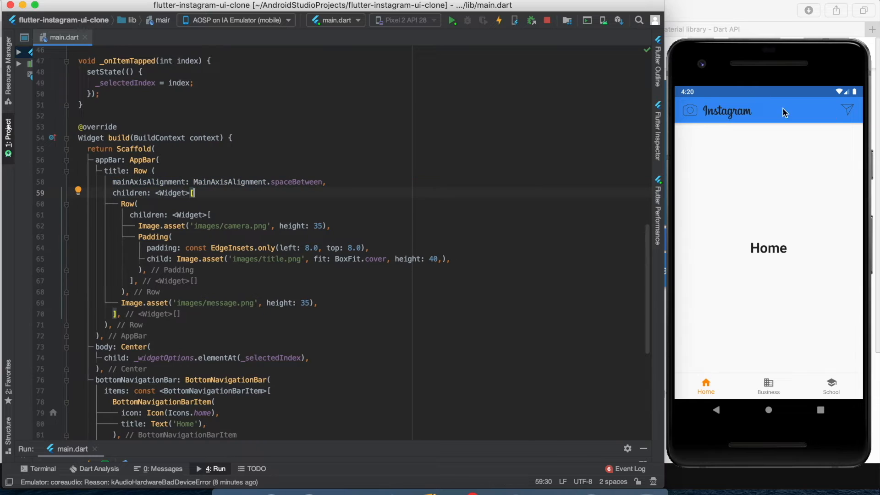
{"action": "left_click", "coordinate": [112, 325]}
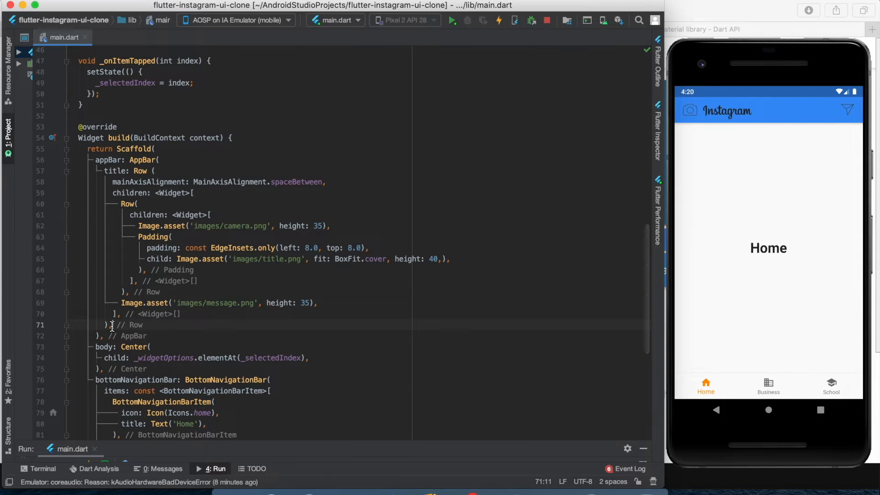
Step: Set the AppBar backgroundColor to Colors.white and hot reload the running app
{"action": "type", "text": "bad"}
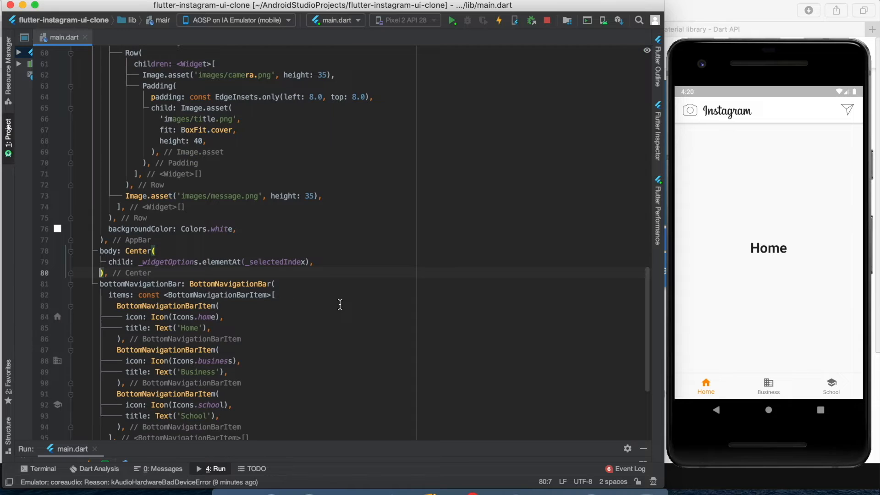
{"action": "scroll", "scroll_direction": "down", "scroll_amount": 3}
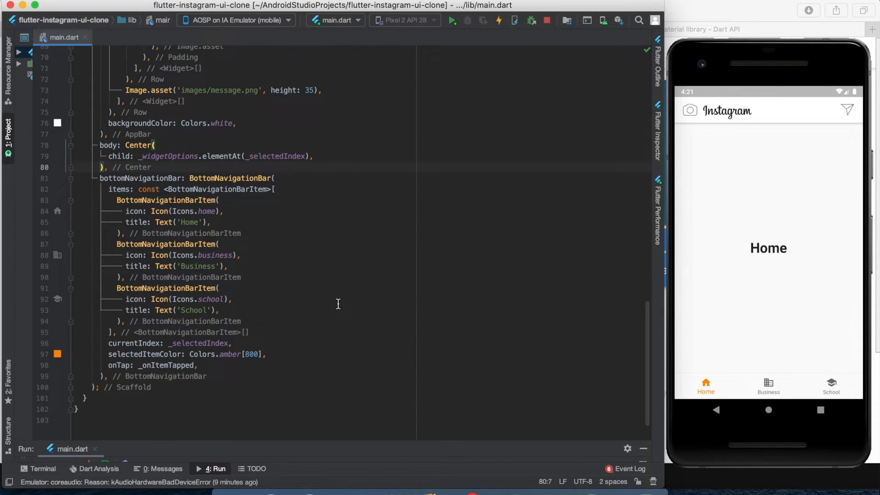
{"action": "mouse_move", "coordinate": [261, 236]}
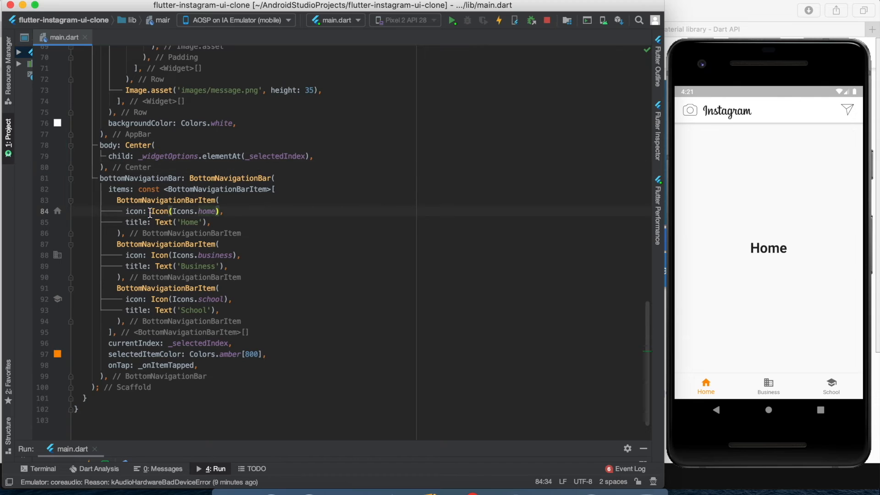
Step: Replace the tab icons with ImageIcon(AssetImage(...)) using images/home.png and images/search.png
{"action": "type", "text": "ImageIcon"}
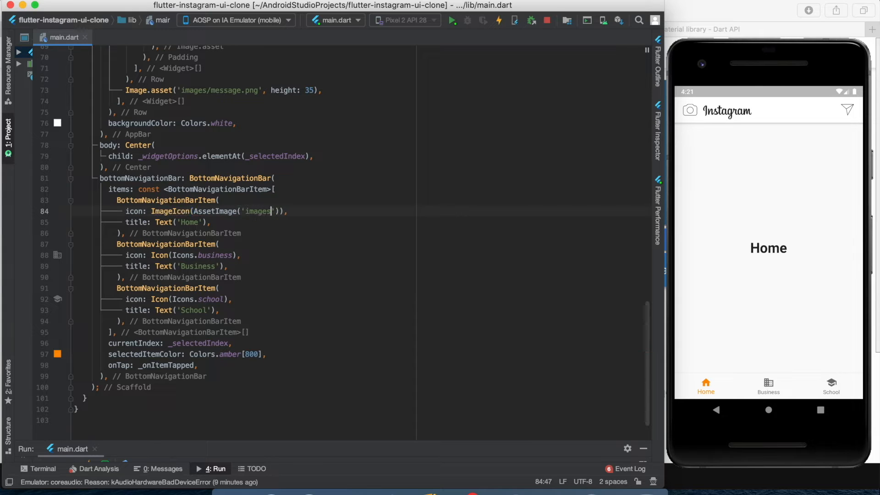
{"action": "type", "text": "/home.png"}
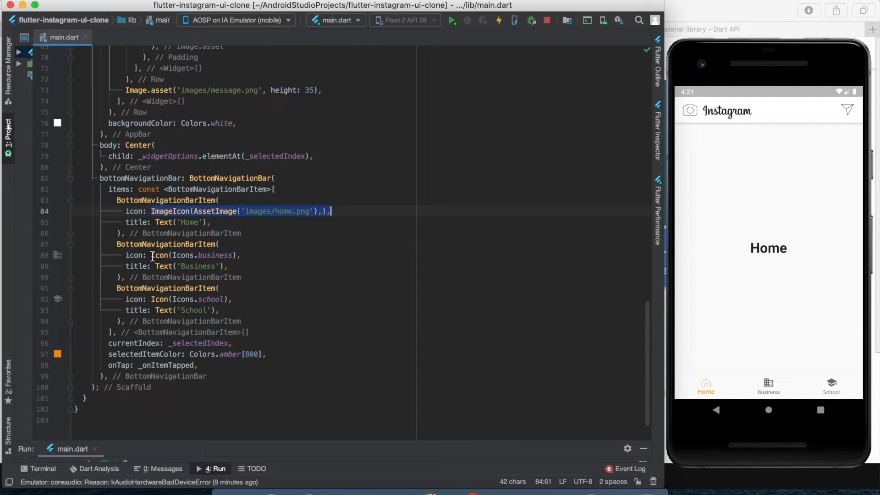
{"action": "type", "text": "ImageIcon(AssetImage('images/search.png'),),"}
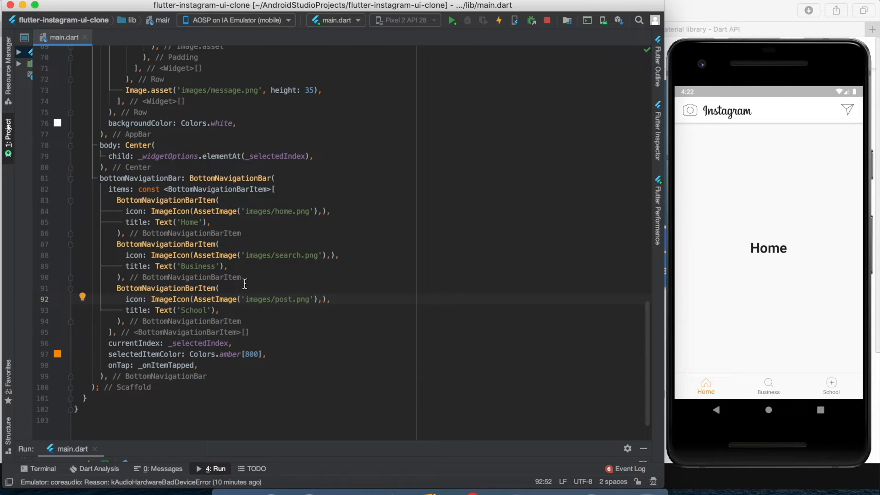
Step: Duplicate BottomNavigationBarItem blocks and retitle the new tabs Search, Post and Activity
{"action": "left_click_drag", "start_coordinate": [219, 288], "coordinate": [122, 321]}
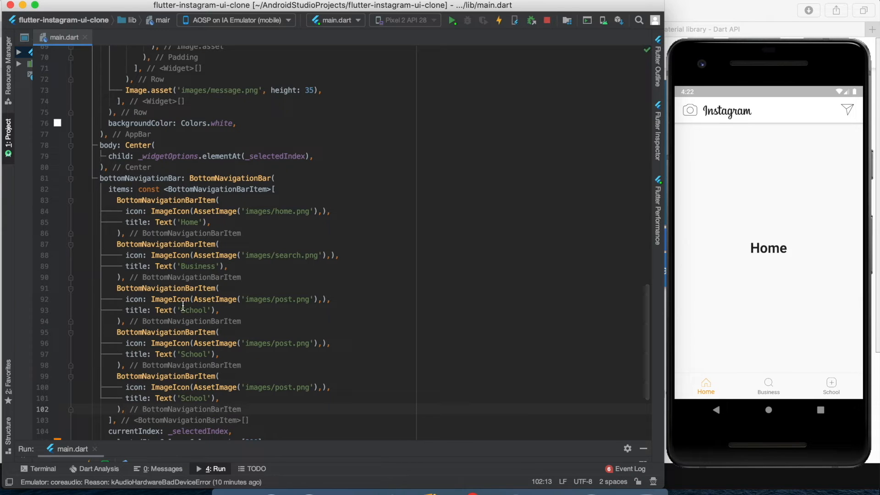
{"action": "type", "text": "Search"}
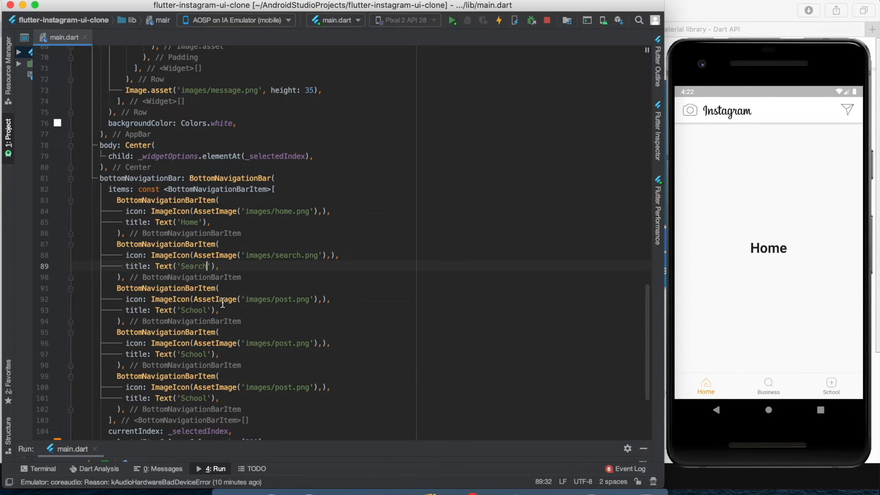
{"action": "left_click", "coordinate": [498, 21]}
{"action": "type", "text": "Activity"}
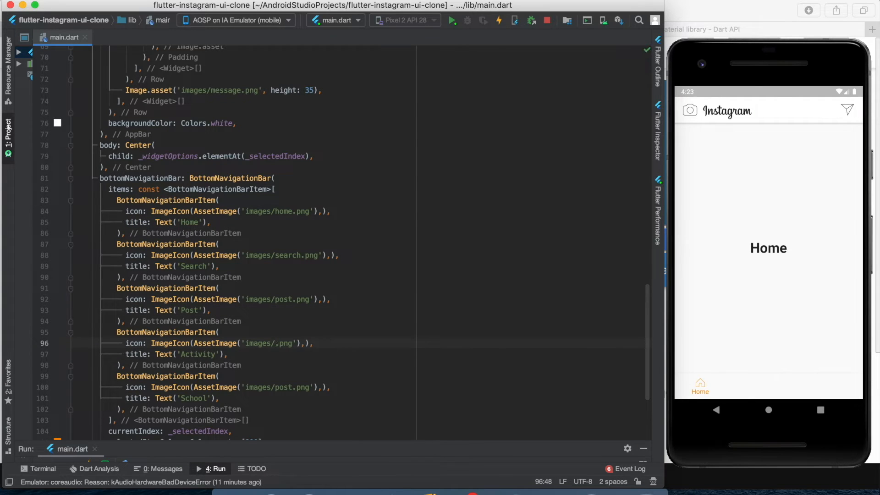
{"action": "type", "text": "he"}
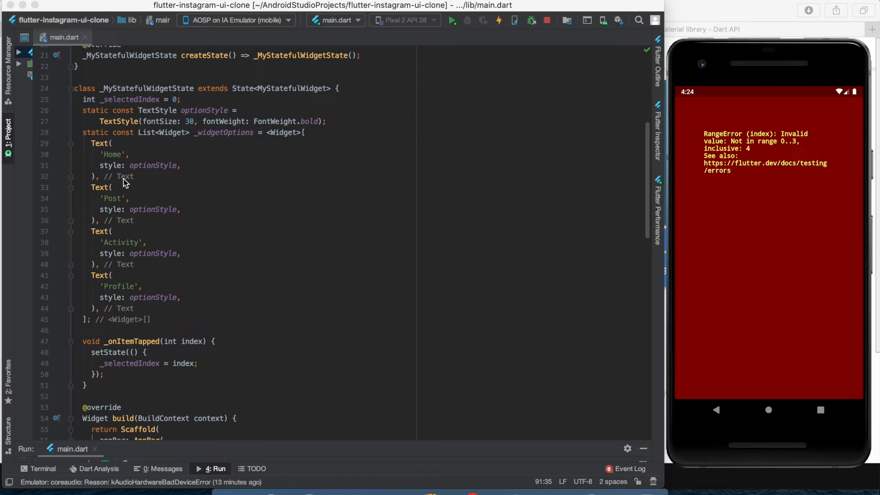
Step: Duplicate the Home Text in _widgetOptions and change the copy's string to 'Search'
{"action": "left_click", "coordinate": [90, 145]}
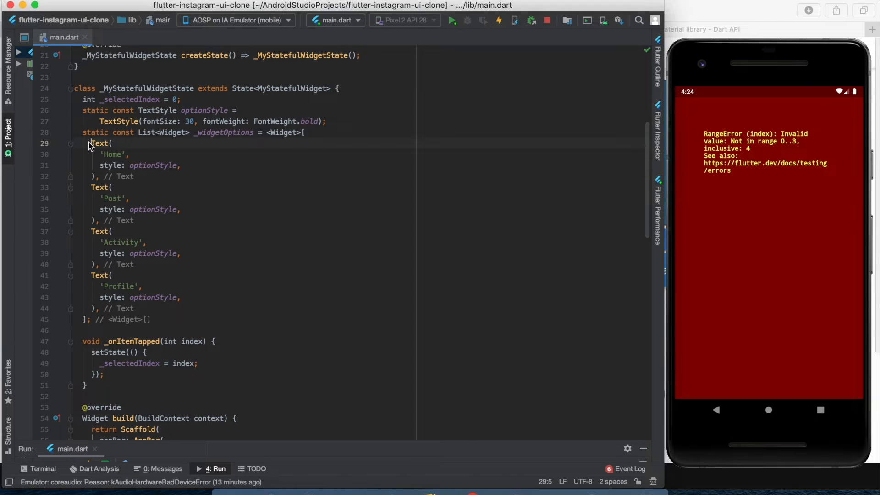
{"action": "left_click", "coordinate": [99, 176]}
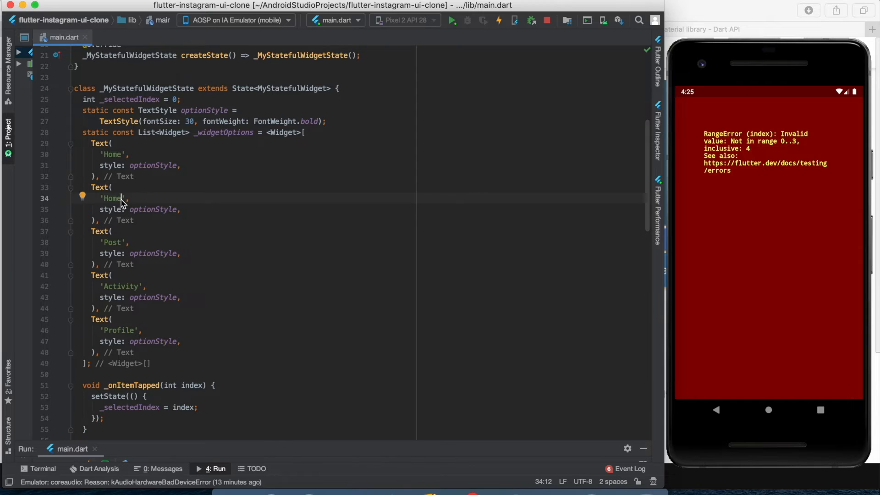
{"action": "type", "text": "Search"}
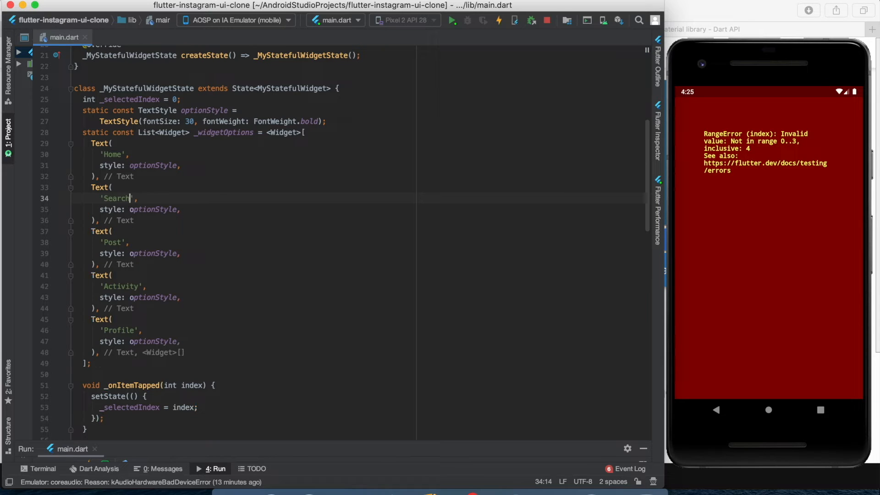
{"action": "left_click", "coordinate": [498, 20]}
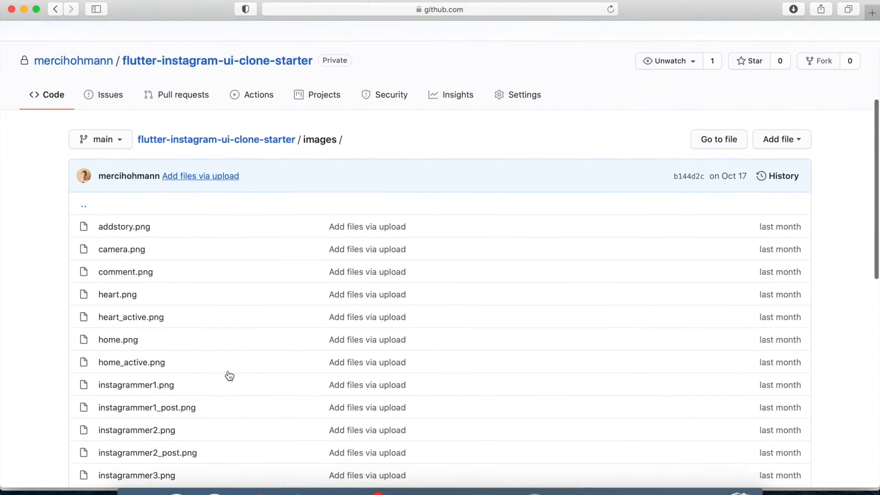
Step: Scroll the starter repository's images folder down to the blank profile placeholder PNG
{"action": "scroll", "scroll_direction": "down", "scroll_amount": 3}
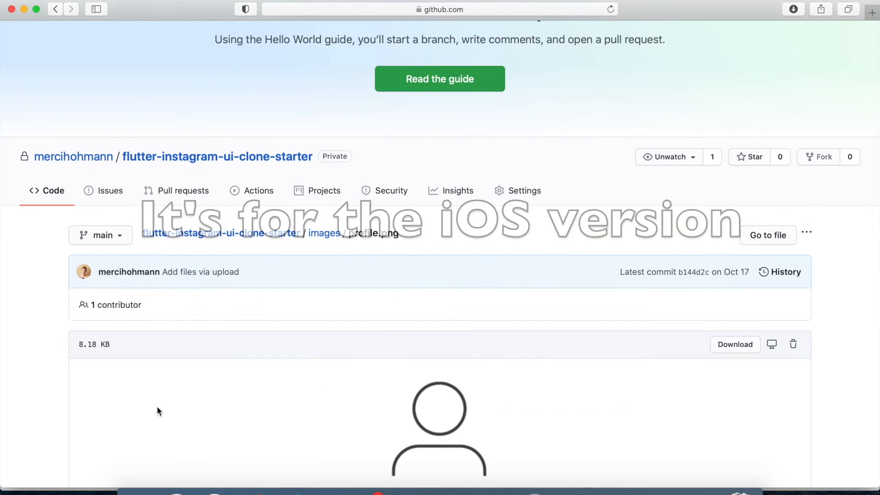
{"action": "scroll", "scroll_direction": "down", "scroll_amount": 3}
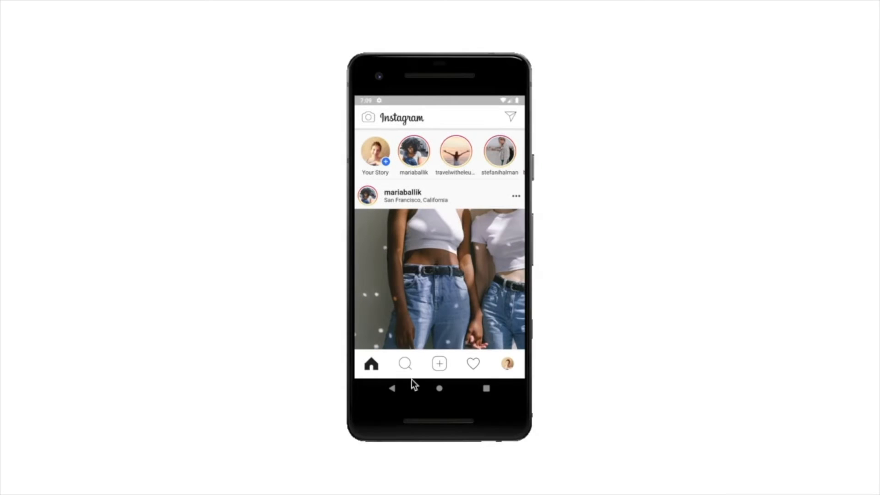
Step: Tap through the finished app's Post, Activity and profile avatar tabs to demonstrate navigation
{"action": "left_click", "coordinate": [405, 364]}
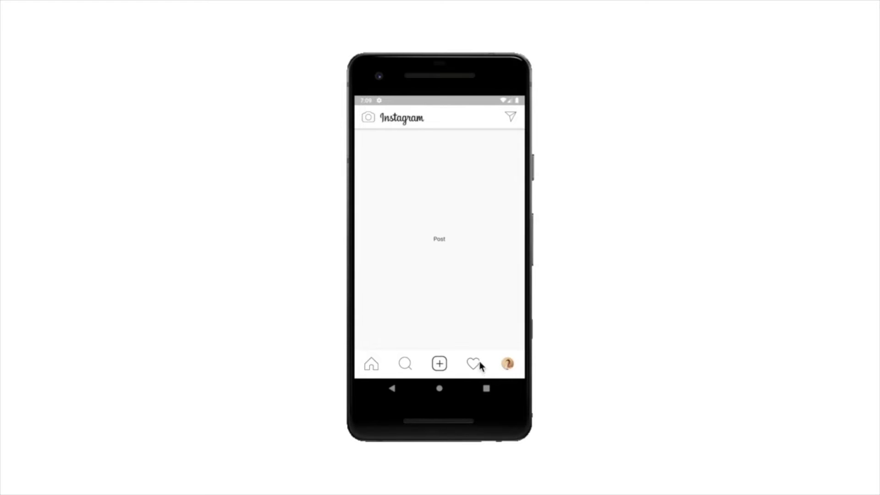
{"action": "left_click", "coordinate": [473, 364]}
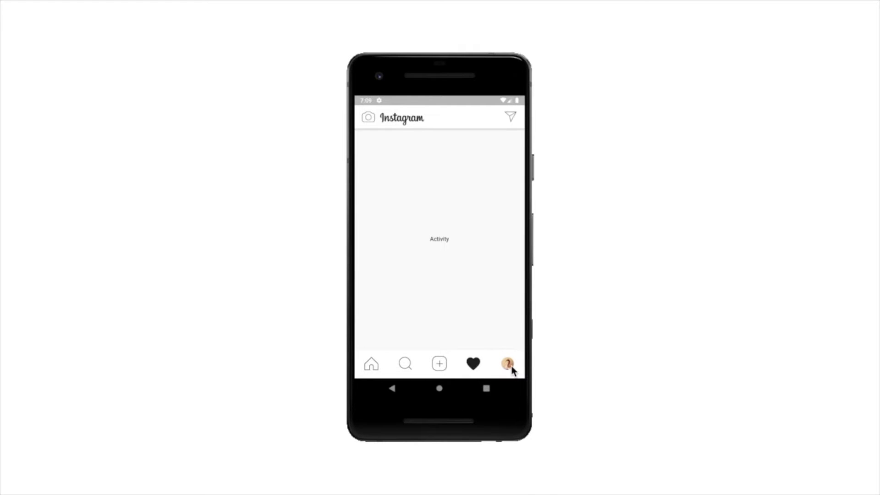
{"action": "left_click", "coordinate": [506, 364]}
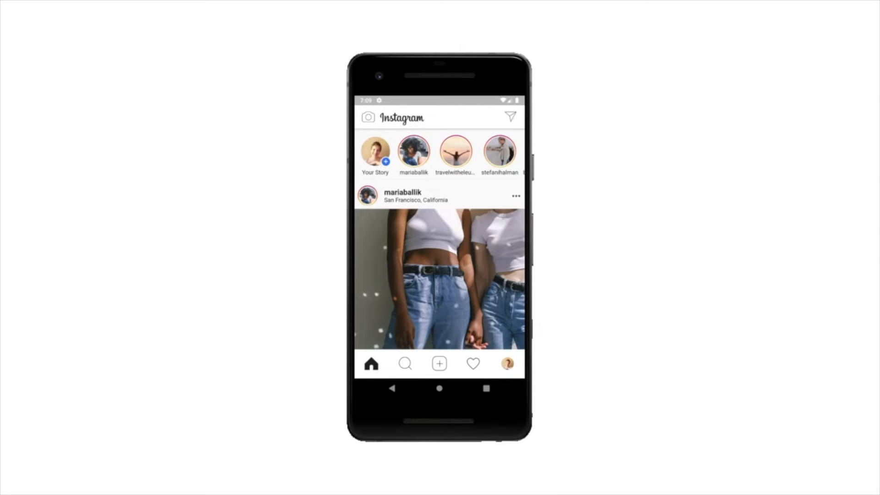
{"action": "left_click", "coordinate": [404, 364]}
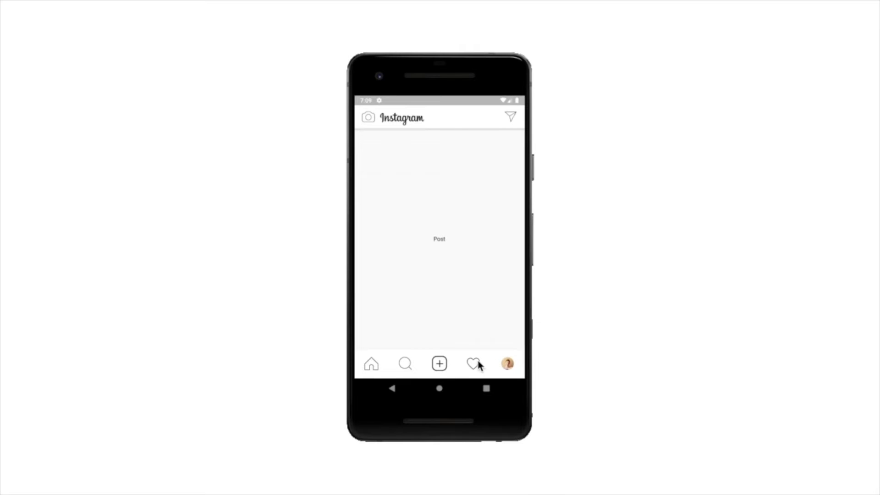
{"action": "left_click", "coordinate": [473, 364]}
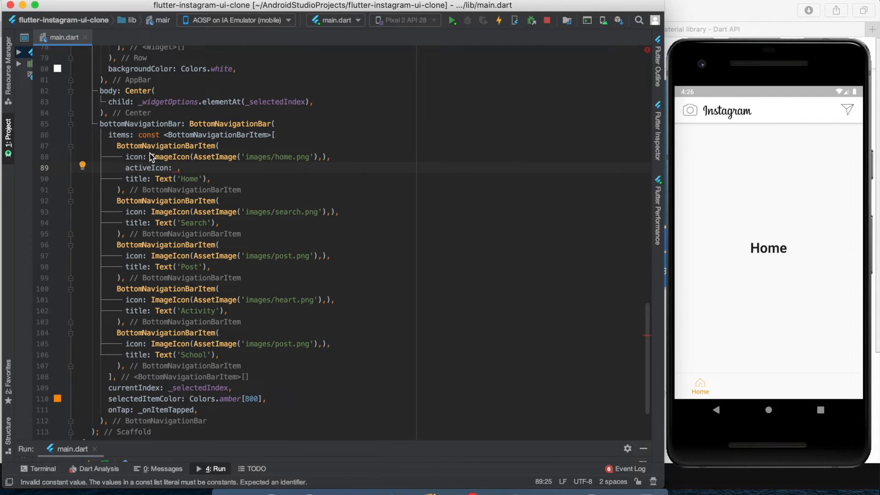
Step: Copy the icon expression into activeIcon: ImageIcon(AssetImage('images/..._active.png')) for each navigation item
{"action": "double_click", "coordinate": [166, 156]}
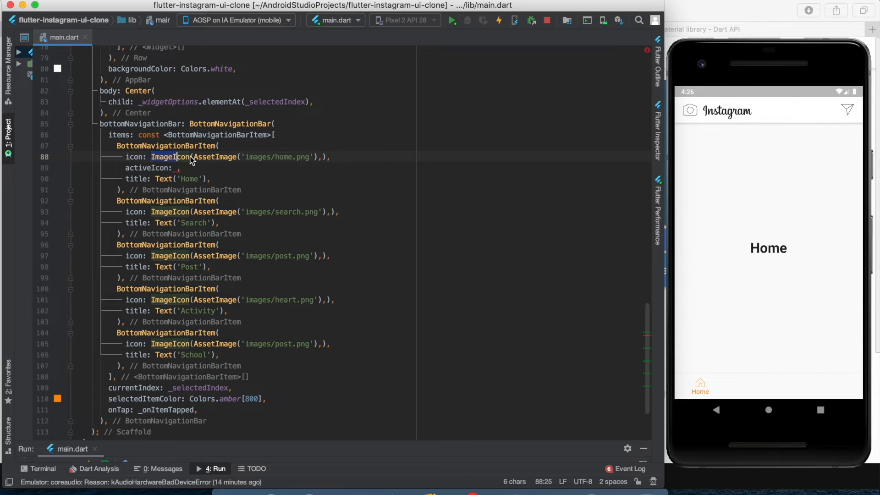
{"action": "left_click_drag", "start_coordinate": [152, 157], "coordinate": [330, 157]}
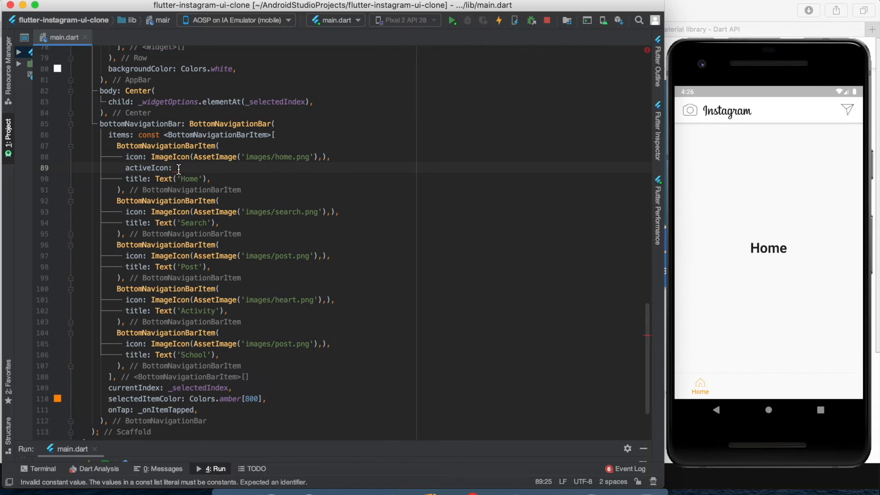
{"action": "type", "text": "ImageIcon(AssetImage('images/home.png'),),"}
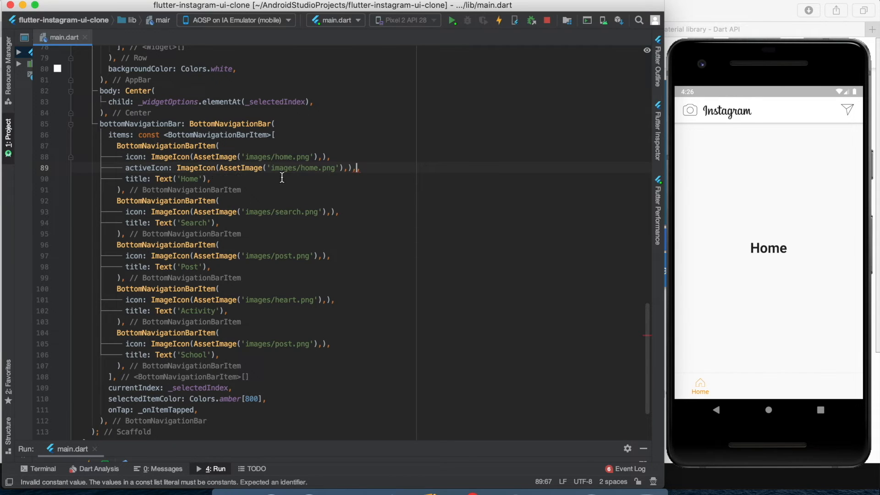
{"action": "type", "text": ","}
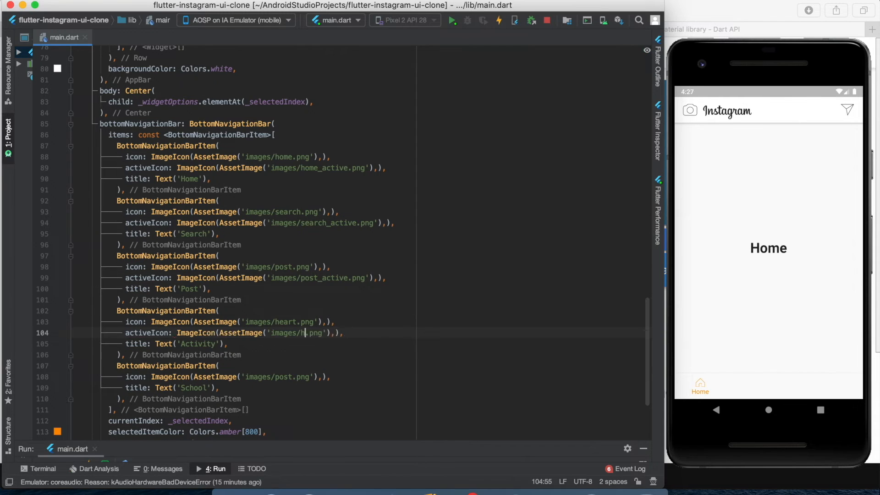
{"action": "left_click", "coordinate": [499, 20]}
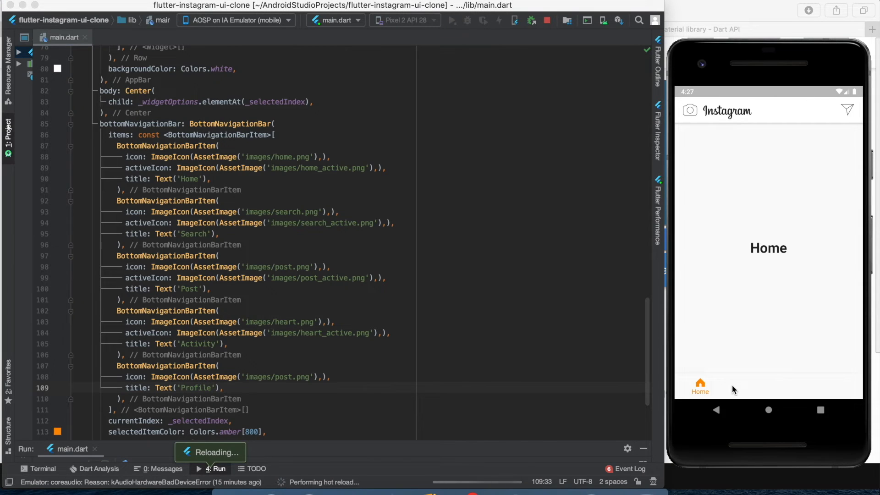
Step: Switch the reloaded app to the Search then Post tab to check the new active icons
{"action": "left_click", "coordinate": [733, 386]}
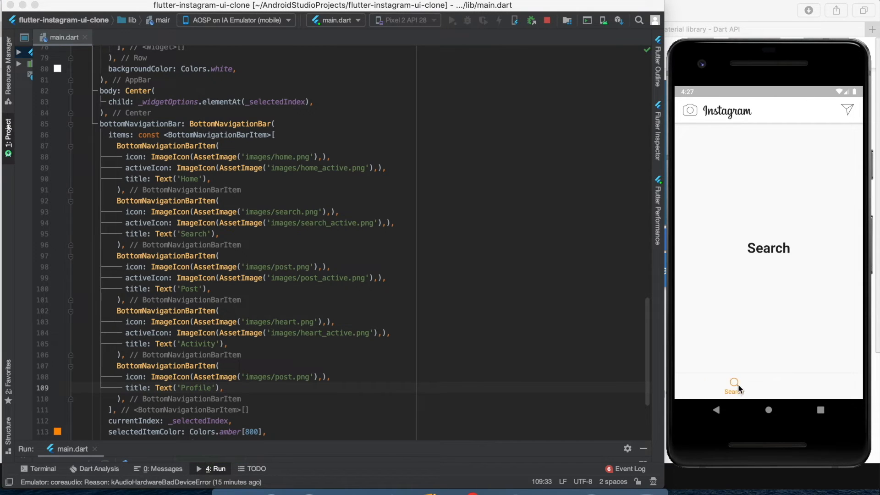
{"action": "mouse_move", "coordinate": [773, 385]}
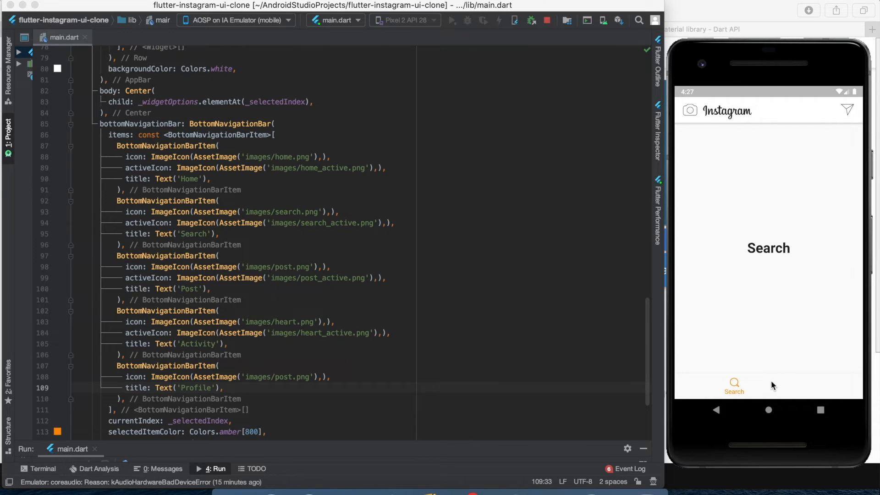
{"action": "left_click", "coordinate": [768, 386]}
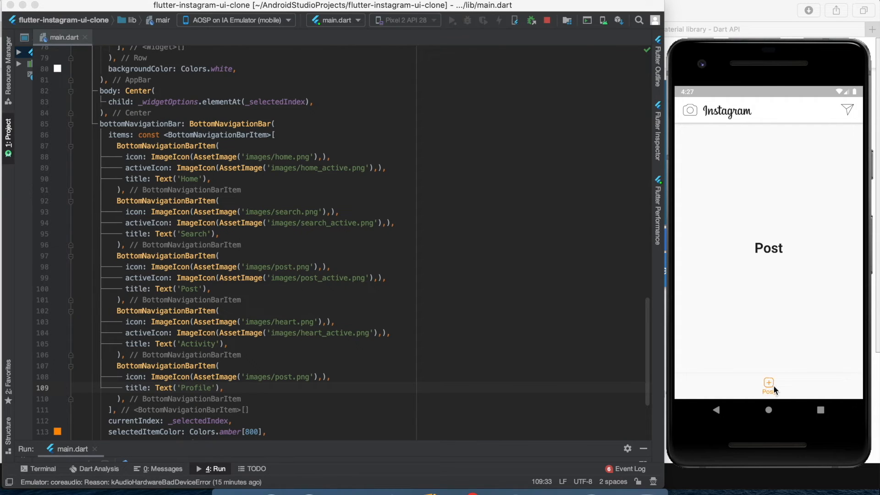
{"action": "scroll", "scroll_direction": "down", "scroll_amount": 3}
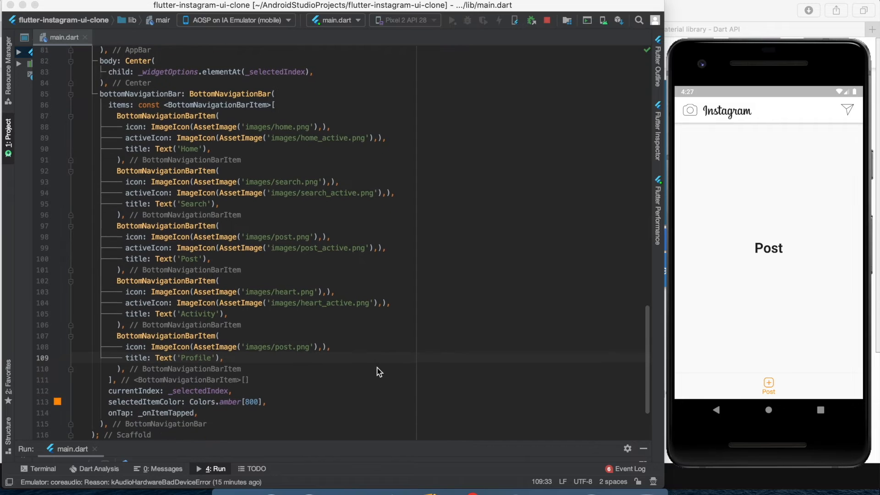
{"action": "scroll", "scroll_direction": "down", "scroll_amount": 3}
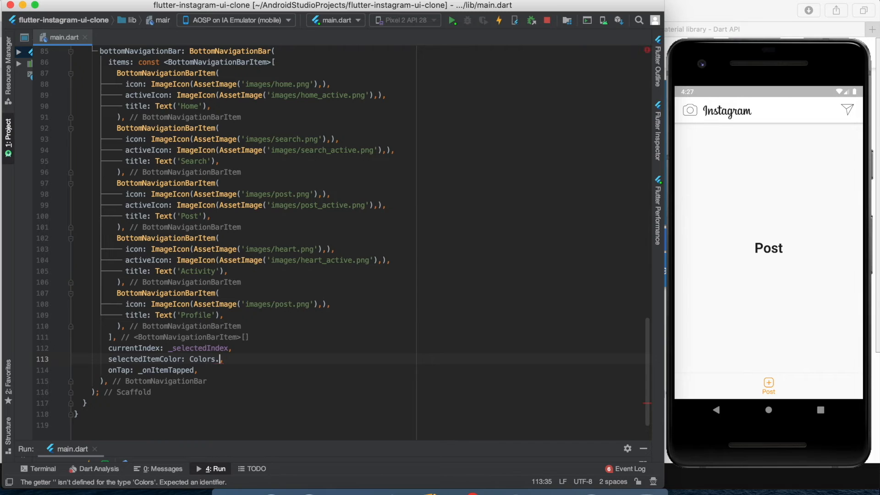
Step: Set selectedItemColor and unselectedItemColor to Colors.black87, then toggle Home and Search in the app
{"action": "type", "text": "bla"}
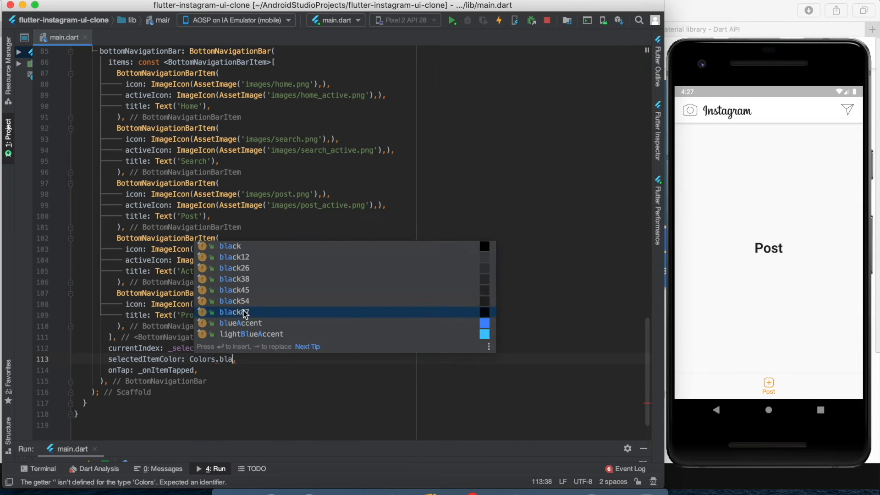
{"action": "left_click", "coordinate": [234, 312]}
{"action": "type", "text": "unselectedItemColor: Colors.black87,"}
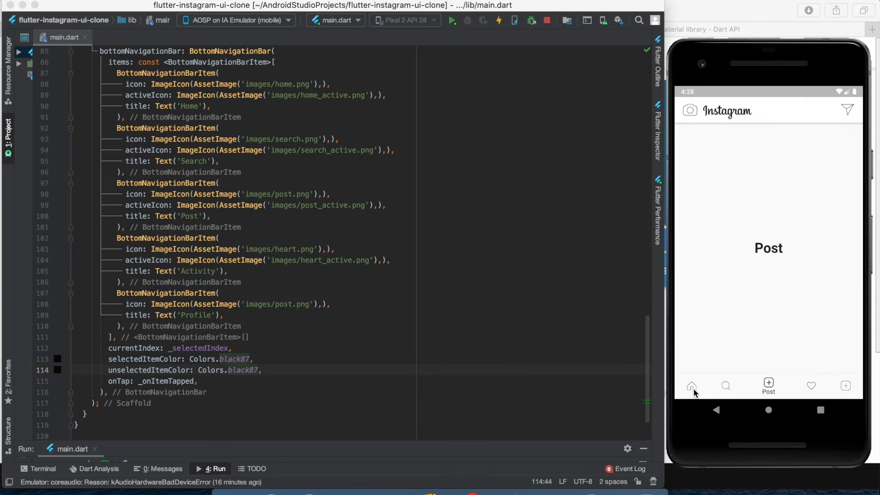
{"action": "left_click", "coordinate": [691, 386]}
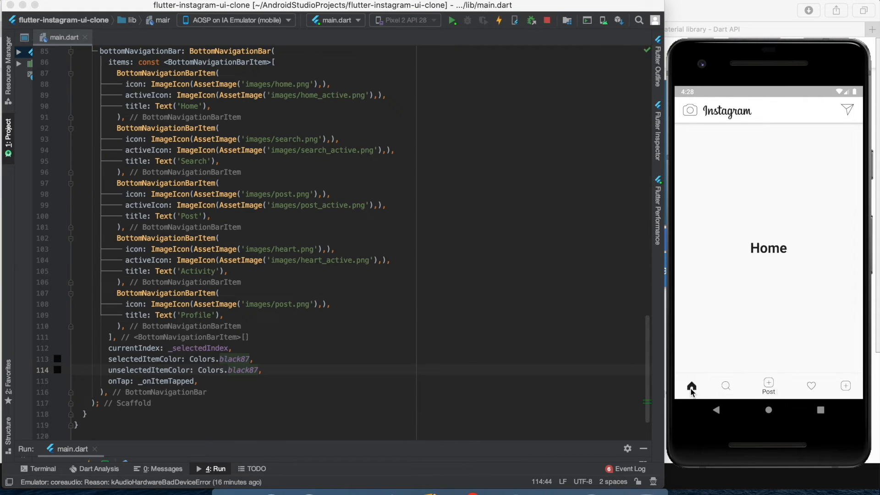
{"action": "left_click", "coordinate": [725, 386]}
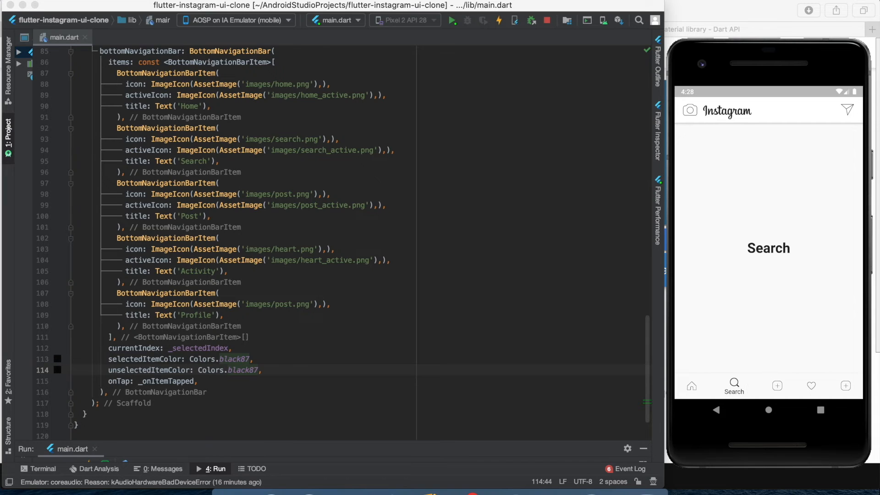
{"action": "left_click", "coordinate": [691, 386]}
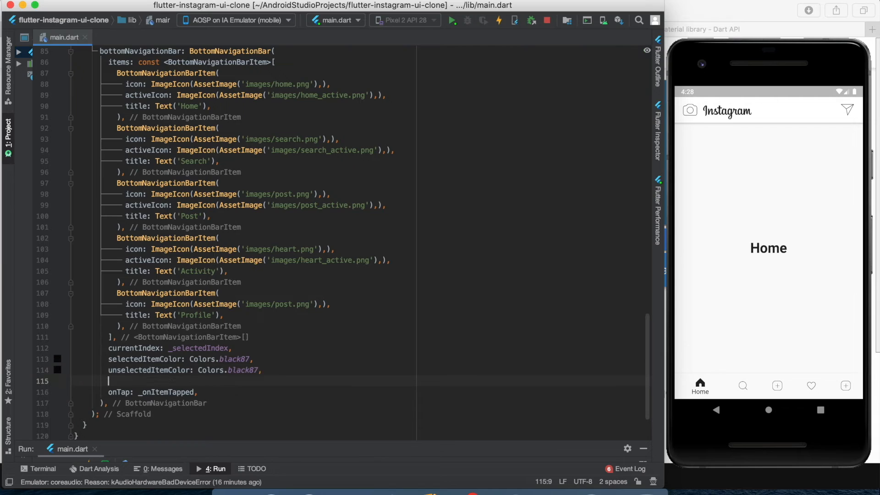
Step: Add iconSize: 40.0, showSelectedLabels: false and showUnselectedLabels: false, then check Search and Post tabs
{"action": "type", "text": "iconSize: 40.0,"}
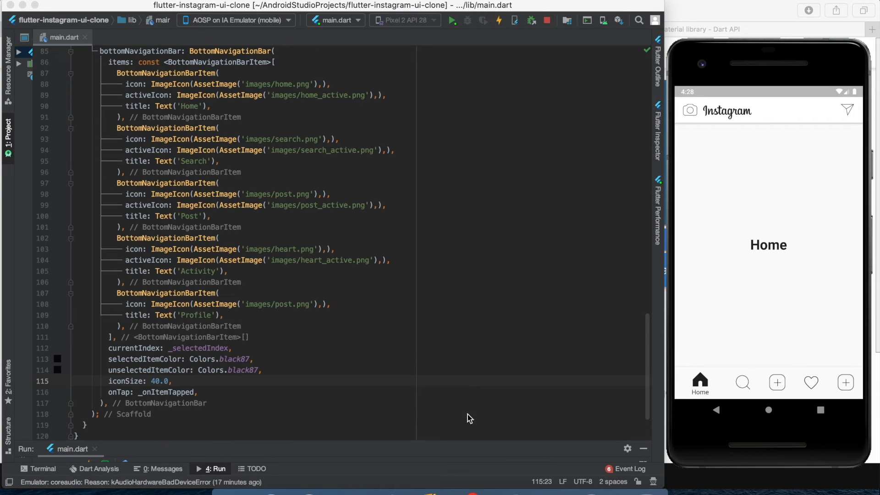
{"action": "type", "text": "showSelectedLabels: false,"}
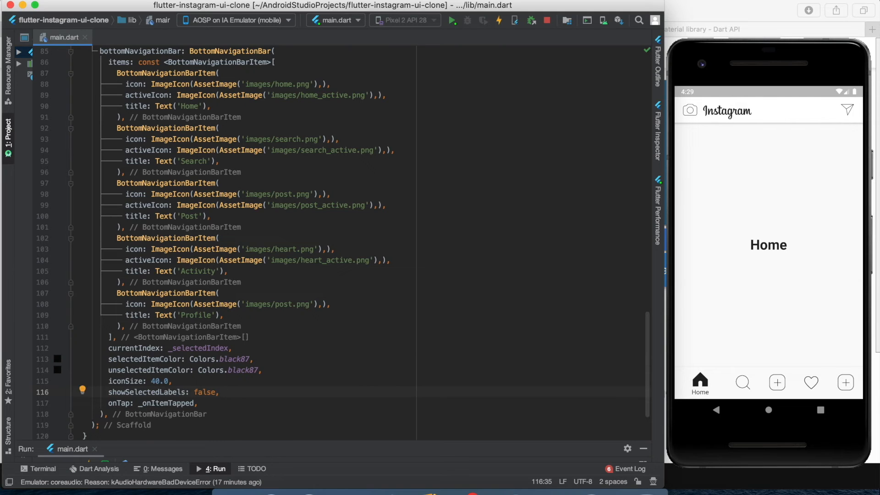
{"action": "left_click", "coordinate": [498, 20]}
{"action": "type", "text": "showUnselectedLabels: false,"}
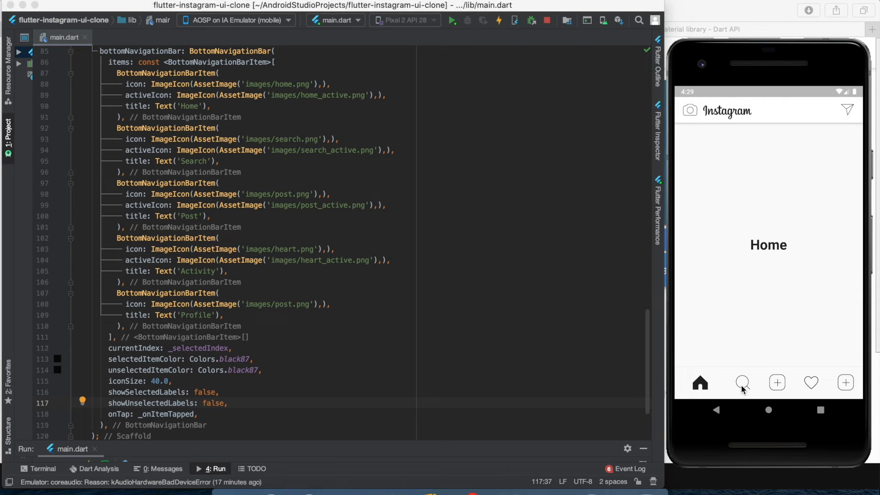
{"action": "left_click", "coordinate": [742, 384]}
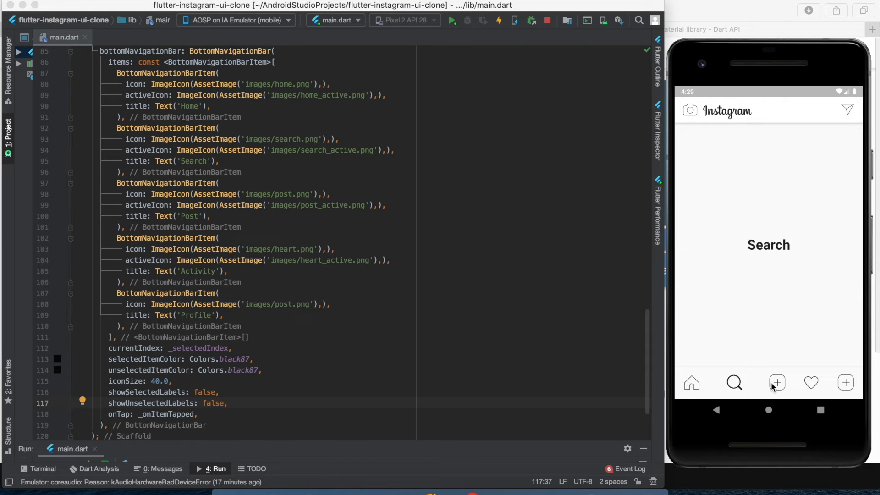
{"action": "left_click", "coordinate": [776, 383]}
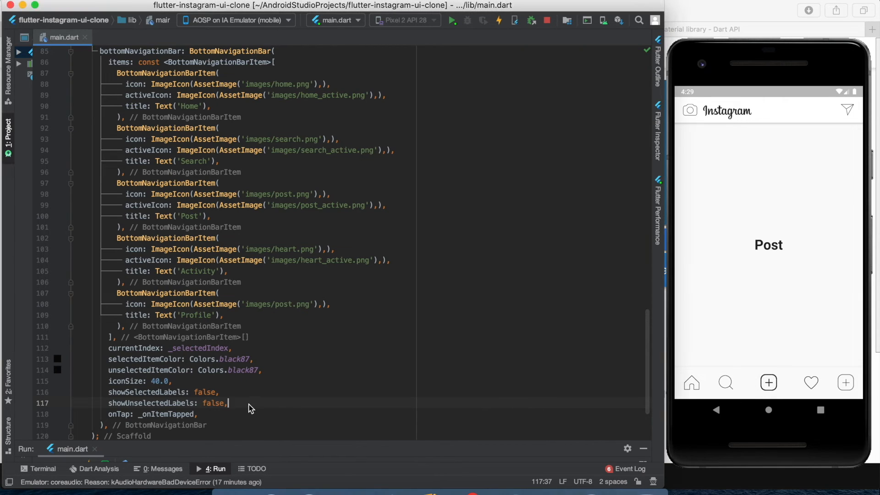
{"action": "type", "text": "type: ,"}
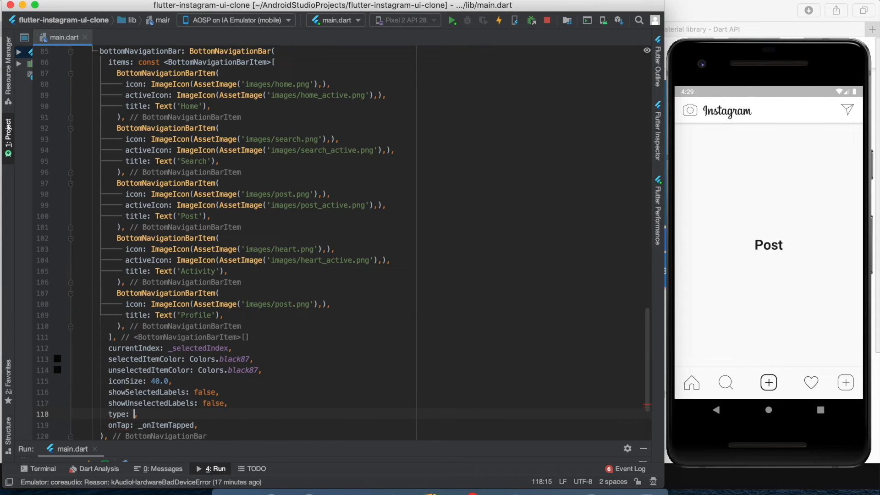
Step: Set type to BottomNavigationBarType.fixed, hot reload and return the app to the Home tab
{"action": "type", "text": "BottomNavigationBarType.fixed"}
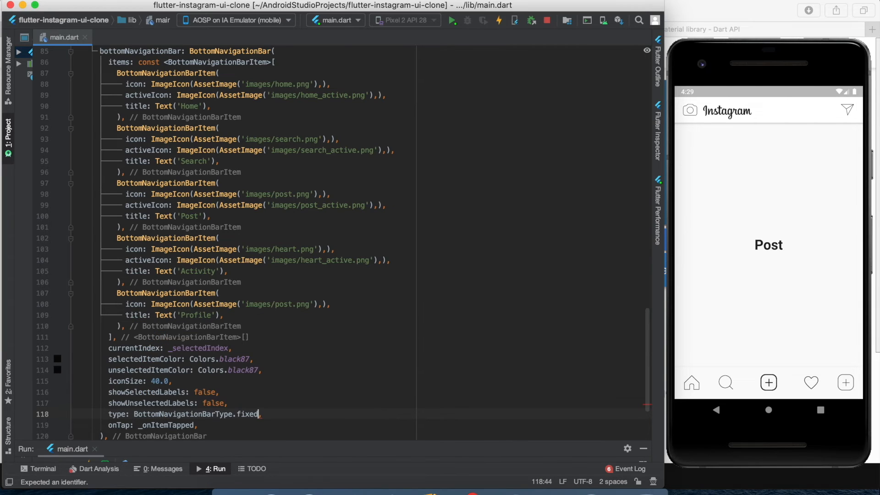
{"action": "left_click", "coordinate": [498, 20]}
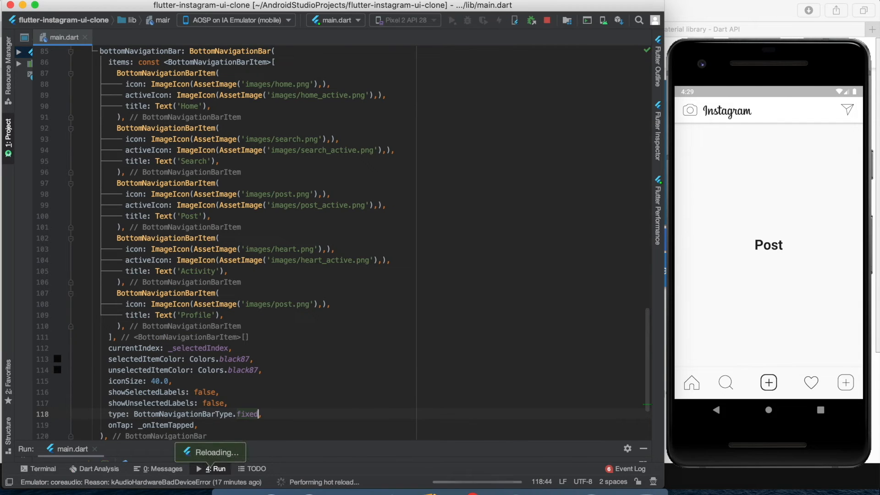
{"action": "mouse_move", "coordinate": [691, 383]}
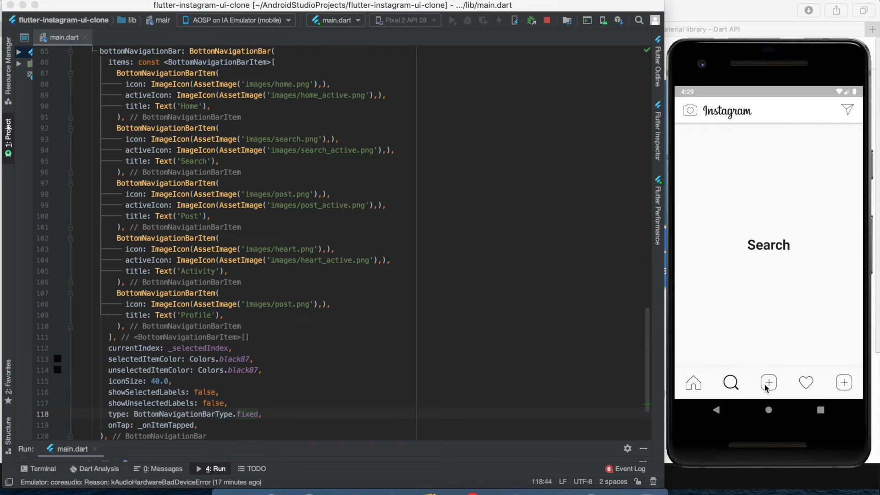
{"action": "left_click", "coordinate": [693, 383]}
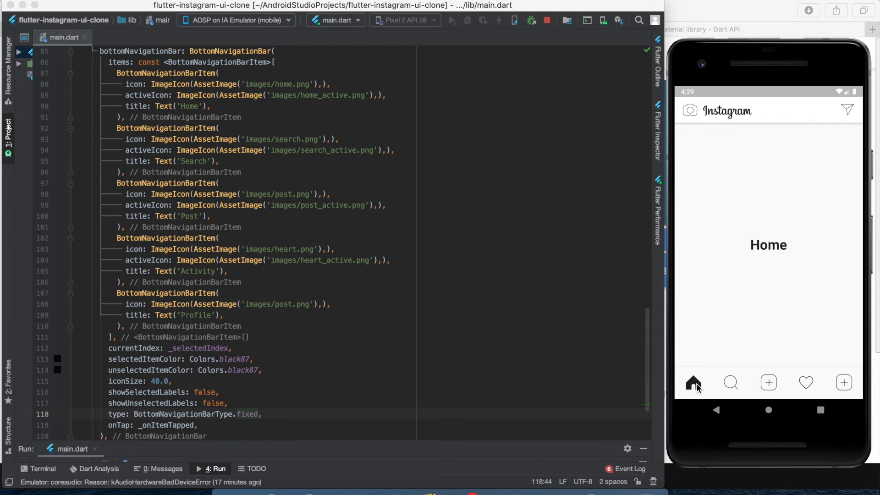
{"action": "mouse_move", "coordinate": [161, 386]}
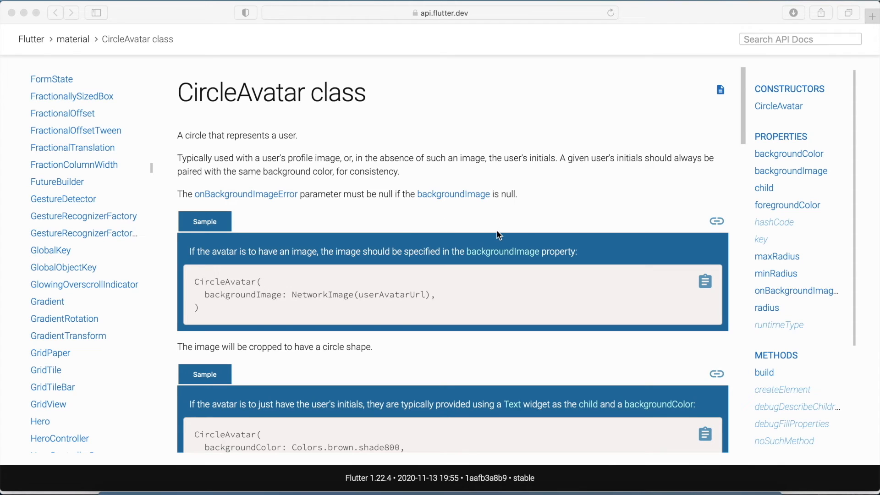
Step: Scroll down through the CircleAvatar class page to its Properties section
{"action": "scroll", "scroll_direction": "down", "scroll_amount": 3}
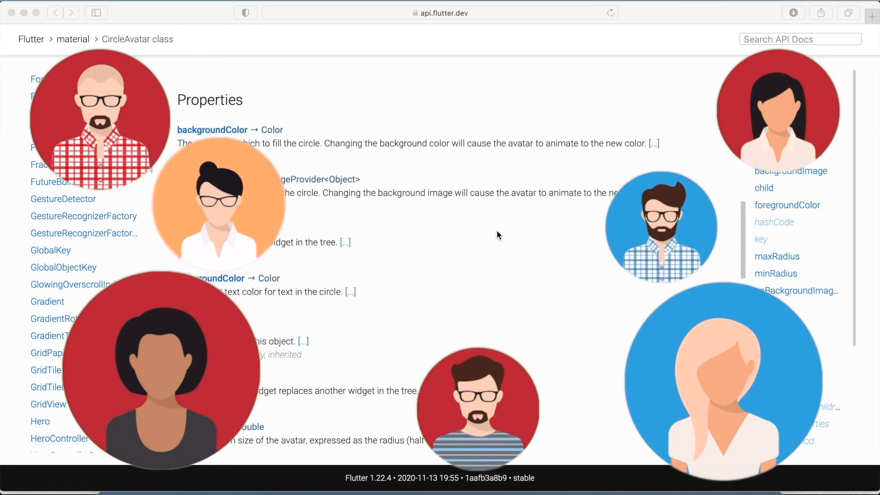
{"action": "scroll", "scroll_direction": "down", "scroll_amount": 3}
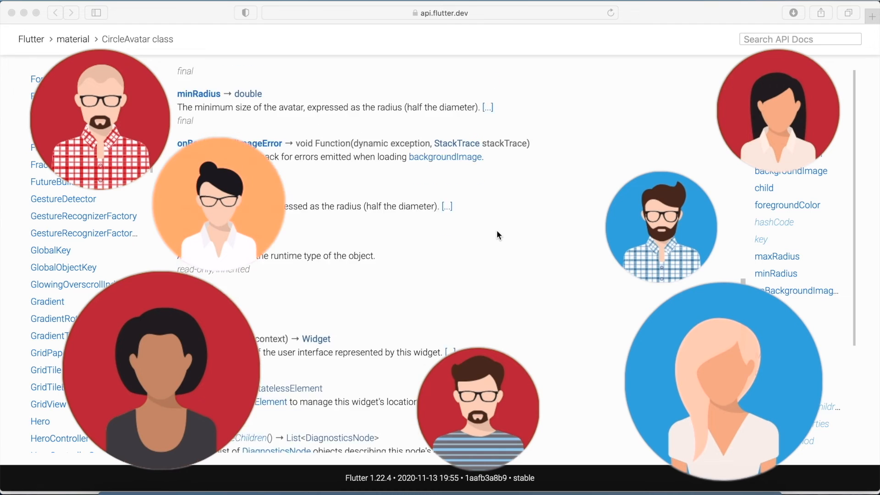
{"action": "scroll", "scroll_direction": "down", "scroll_amount": 3}
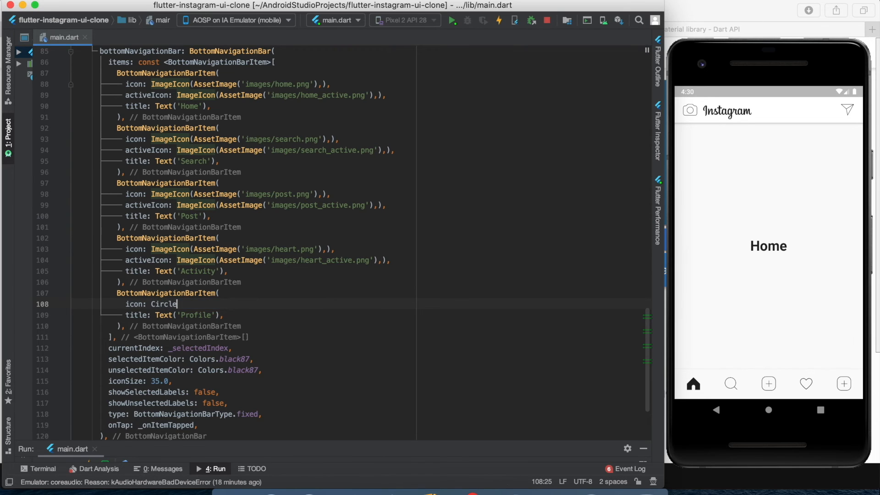
Step: Write the Profile icon as CircleAvatar(radius: 15, backgroundImage: AssetImage('images/profilepicture.png'))
{"action": "type", "text": "Avatoar()"}
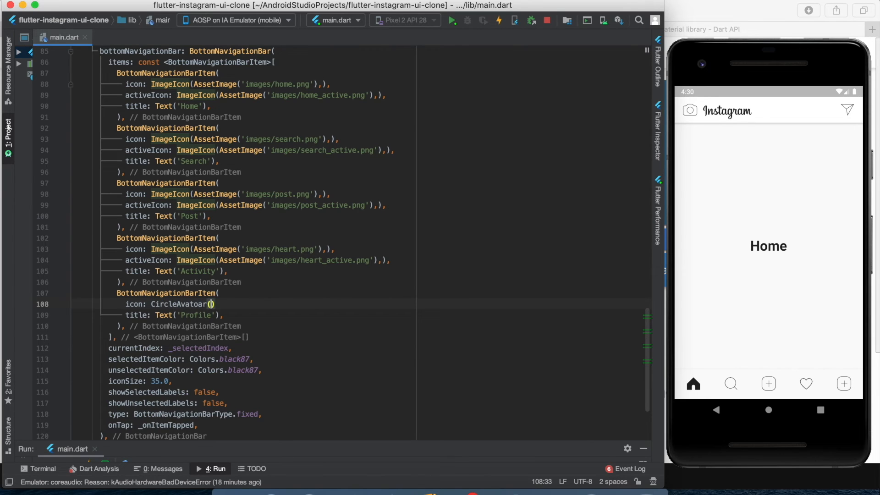
{"action": "type", "text": "r"}
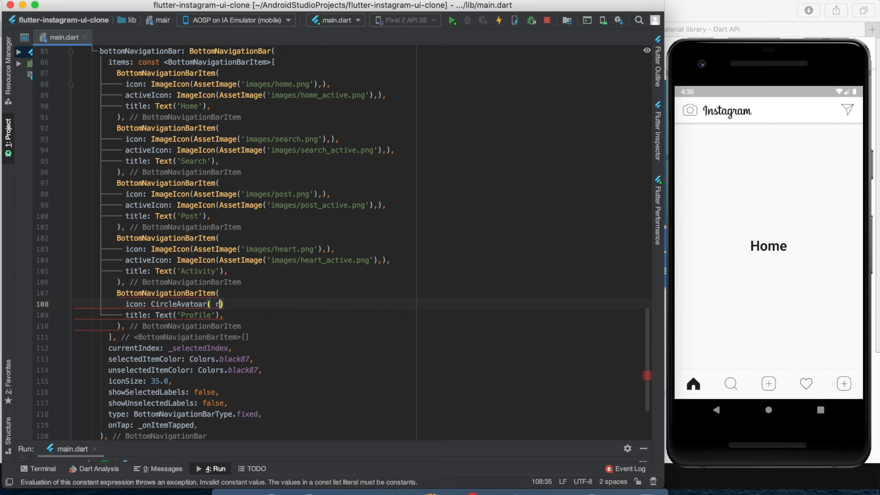
{"action": "type", "text": "adius: 15,"}
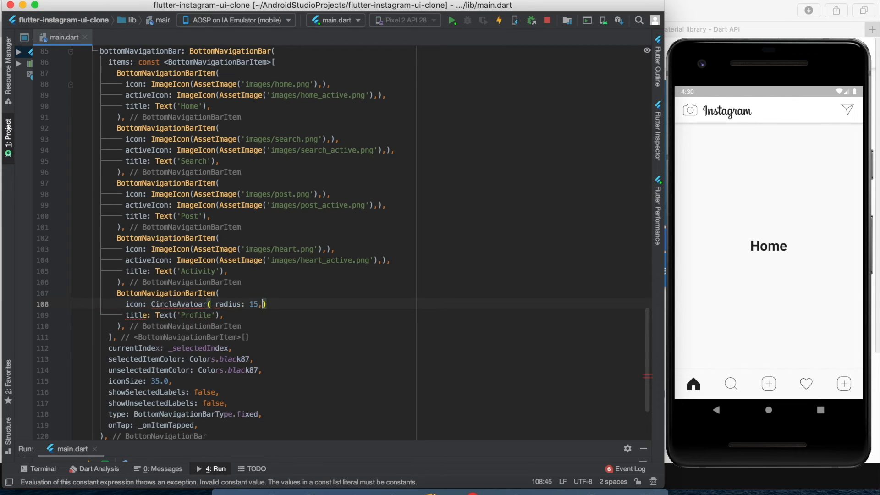
{"action": "type", "text": "backgroundImage: AssetImage('images/"}
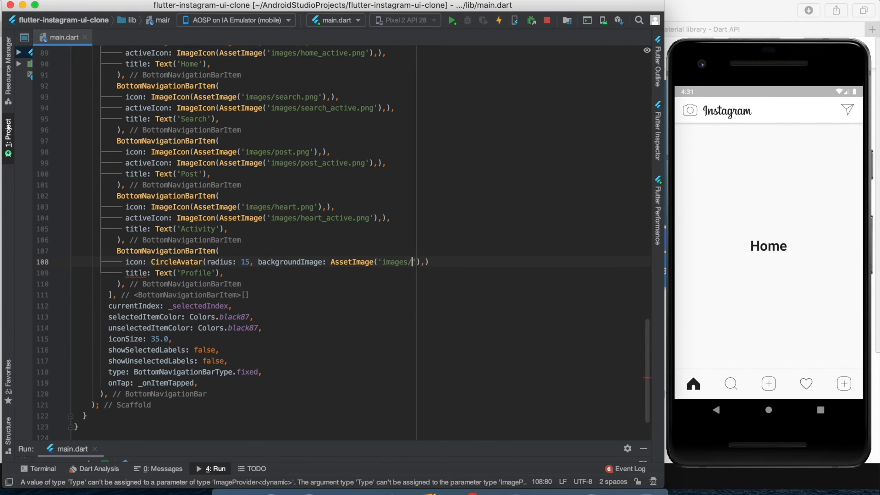
{"action": "type", "text": "profilepicture.png"}
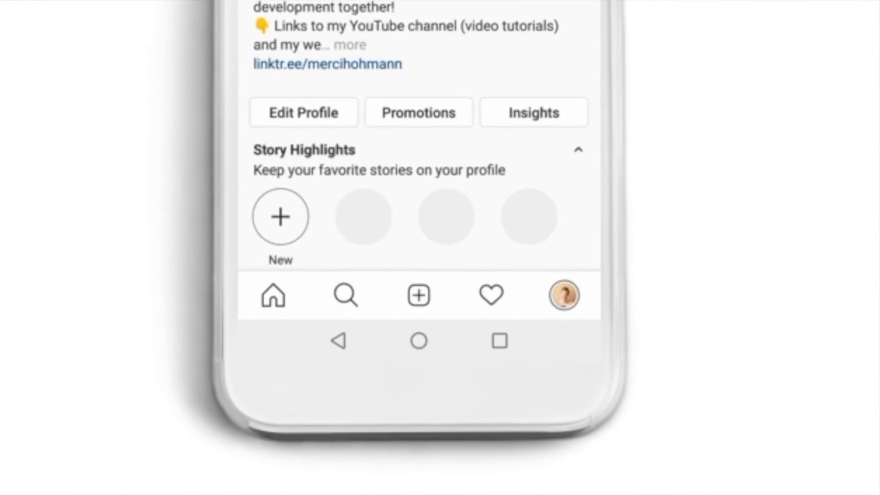
{"action": "left_click", "coordinate": [564, 295]}
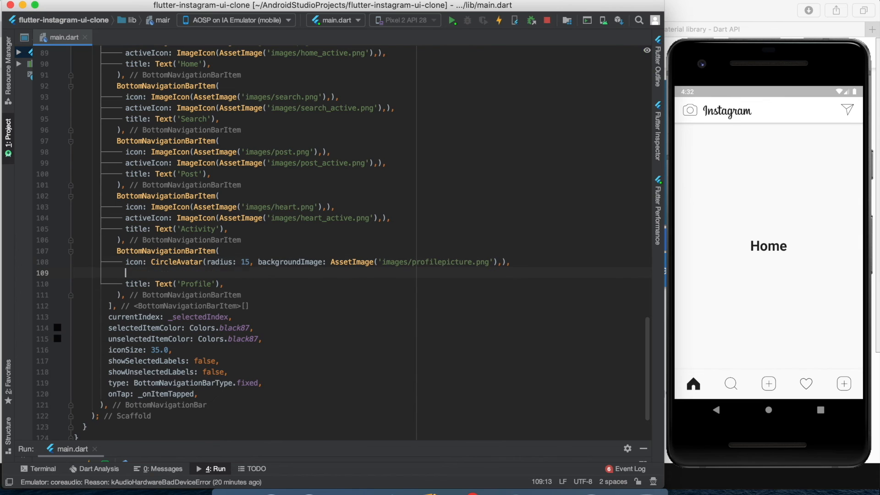
Step: Start activeIcon as a black CircleAvatar whose child is another CircleAvatar
{"action": "type", "text": "activeIcon: Cirlce"}
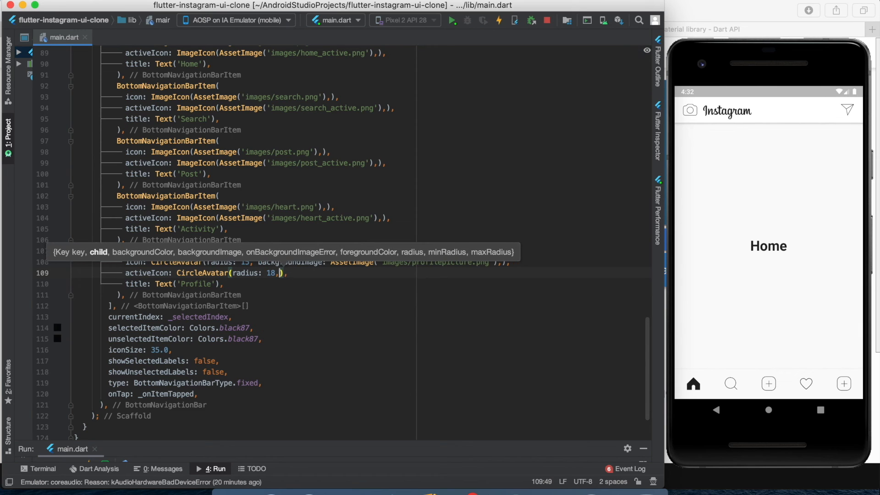
{"action": "type", "text": "backgroundColor: C"}
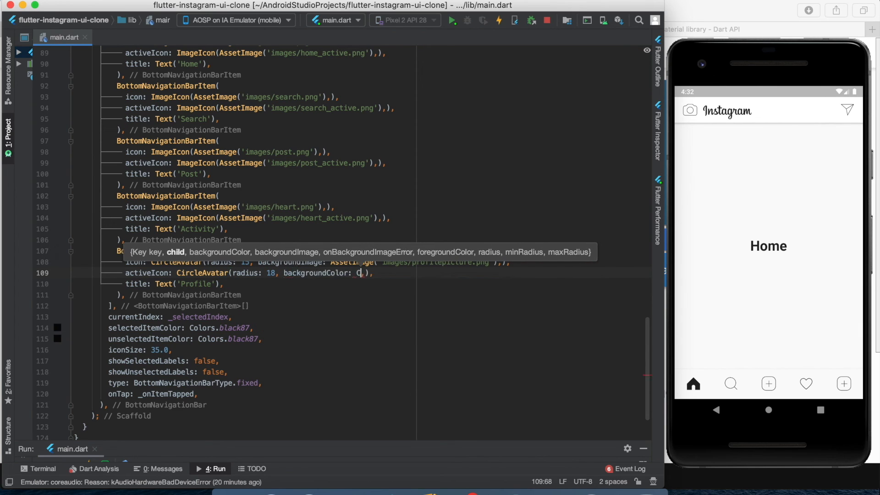
{"action": "type", "text": "olors.black,"}
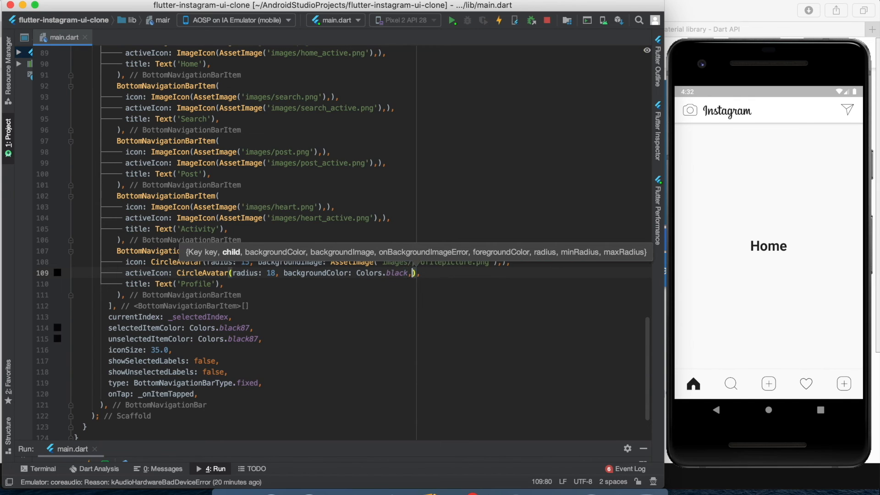
{"action": "type", "text": "child:"}
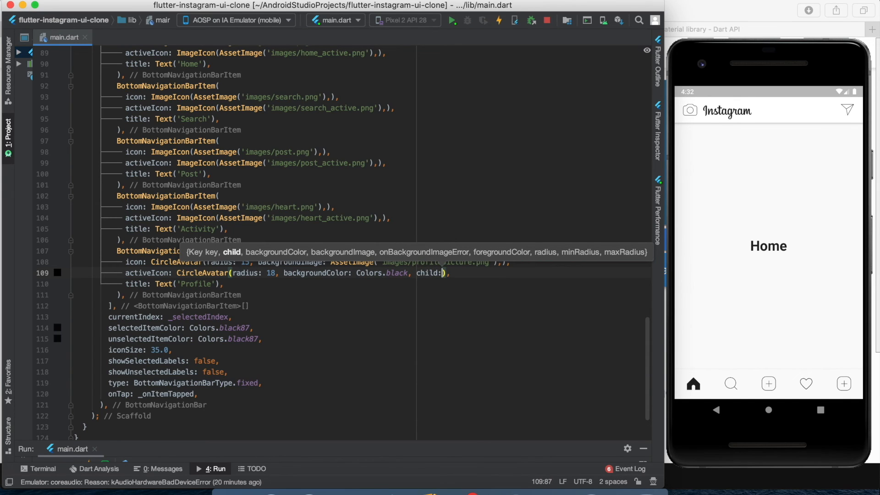
{"action": "type", "text": "Circ"}
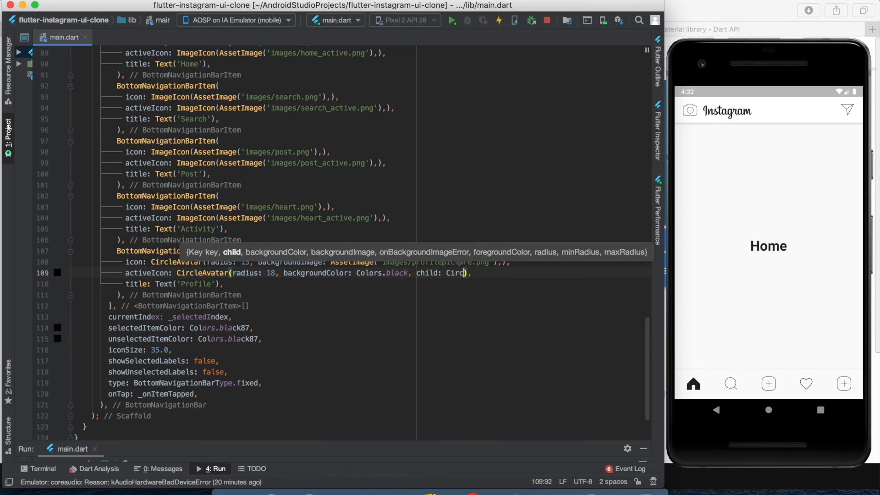
{"action": "type", "text": "ircleAvatar("}
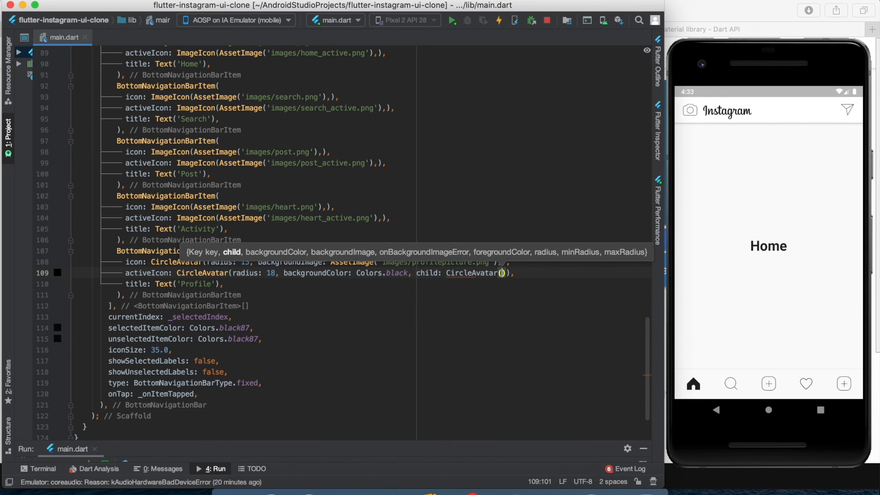
Step: Finish the nested white ring and inner radius-15 avatar showing images/profilepicture.png
{"action": "type", "text": "radius: 17,"}
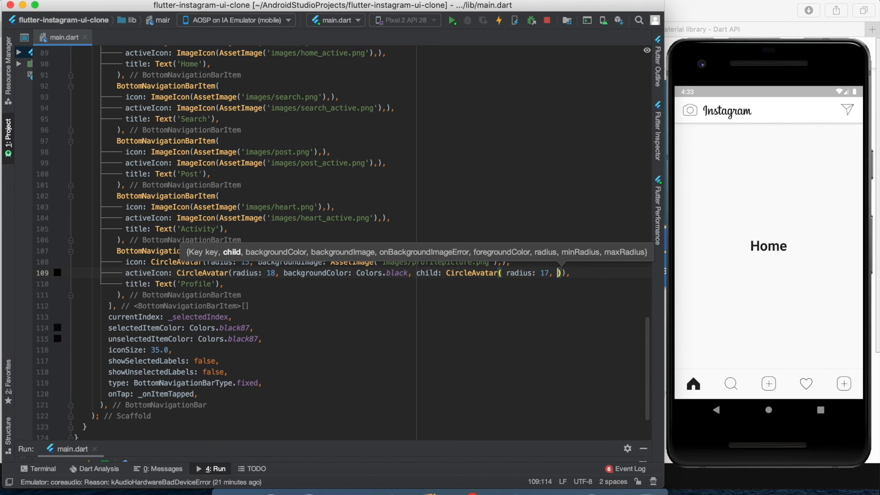
{"action": "type", "text": "backgroundColor: Colors.white,"}
{"action": "type", "text": "child: CircleAvatar("}
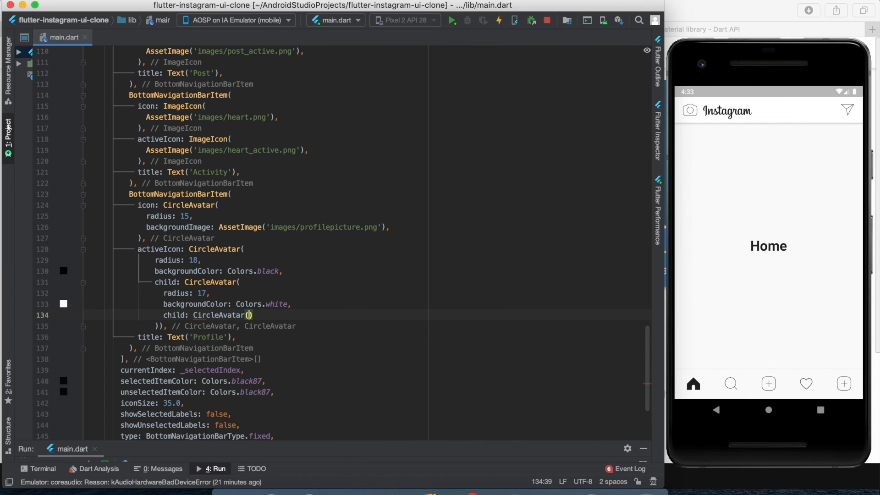
{"action": "type", "text": "radius: 15,"}
{"action": "type", "text": "backgroundImage:"}
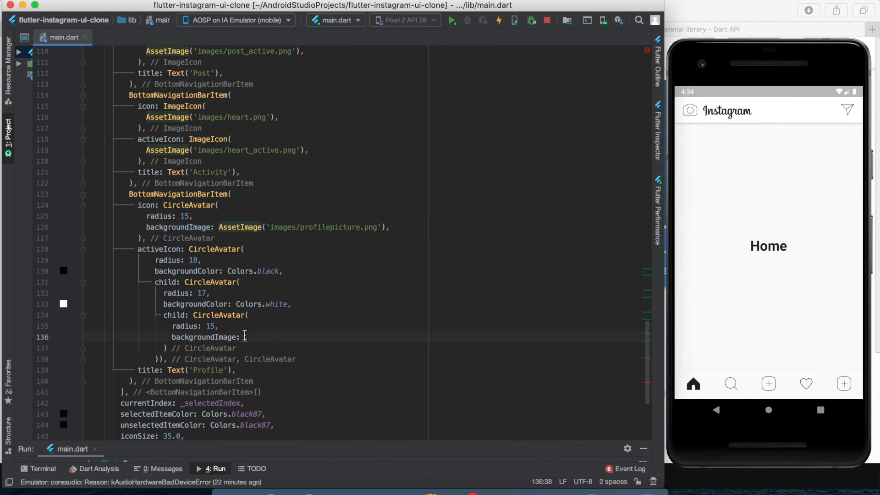
{"action": "type", "text": "AssetImage('images/profilepicture.png'),"}
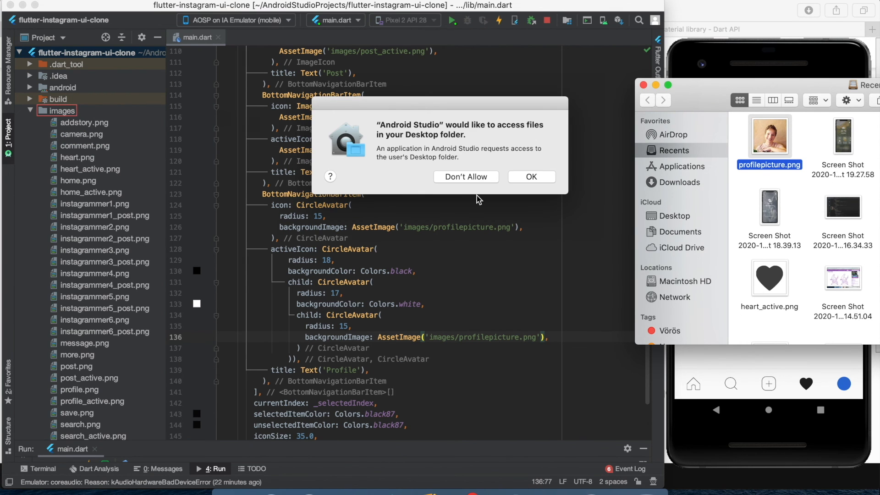
Step: Allow Desktop access and confirm moving profilepicture.png into the images folder
{"action": "left_click", "coordinate": [531, 177]}
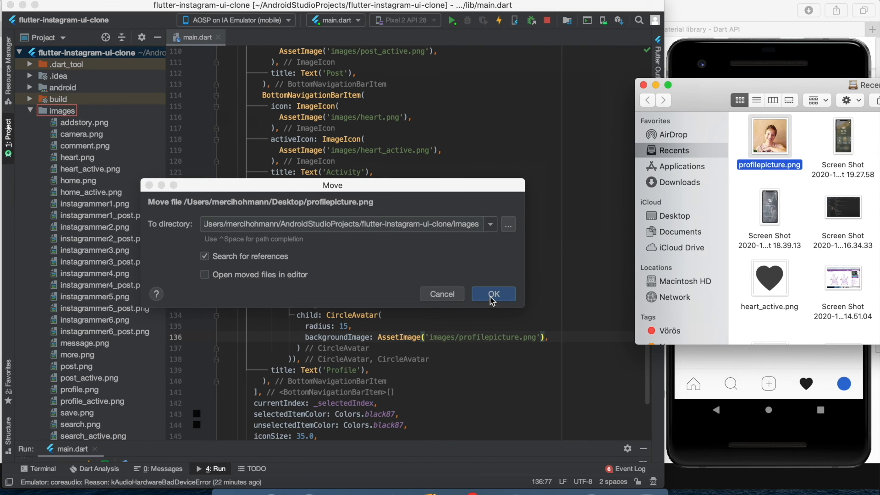
{"action": "left_click", "coordinate": [494, 294]}
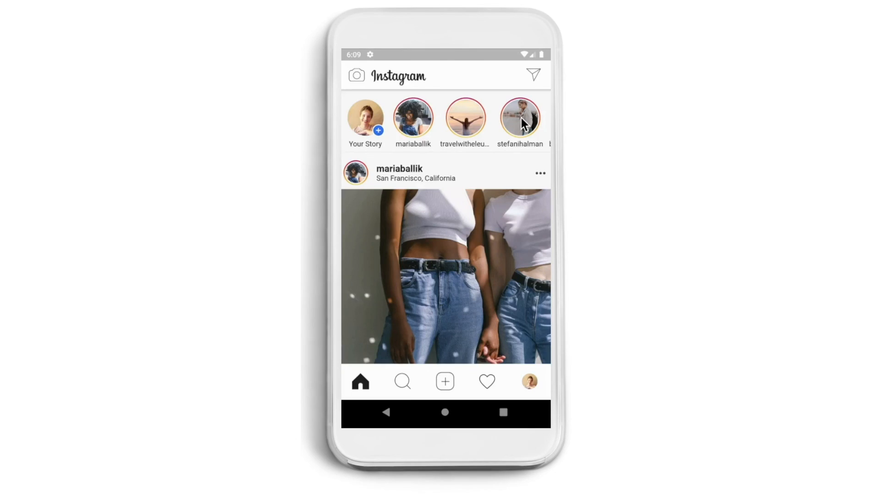
{"action": "mouse_move", "coordinate": [442, 127]}
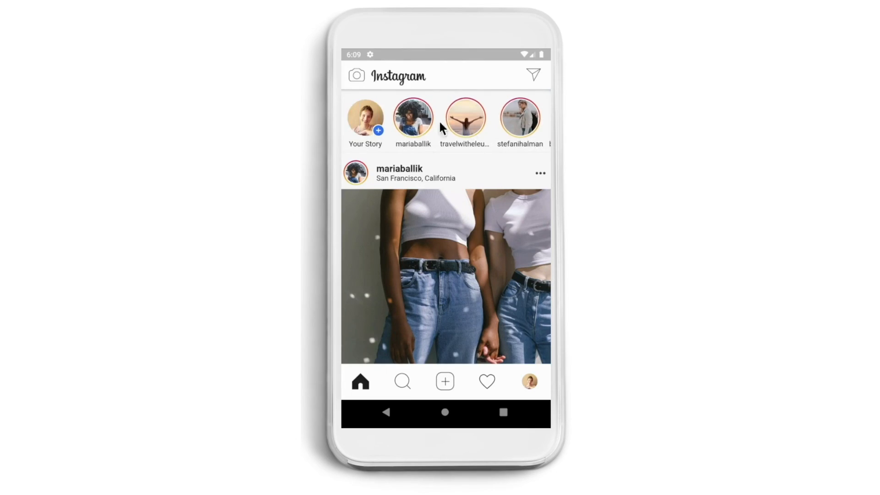
{"action": "scroll", "scroll_direction": "down", "scroll_amount": 3}
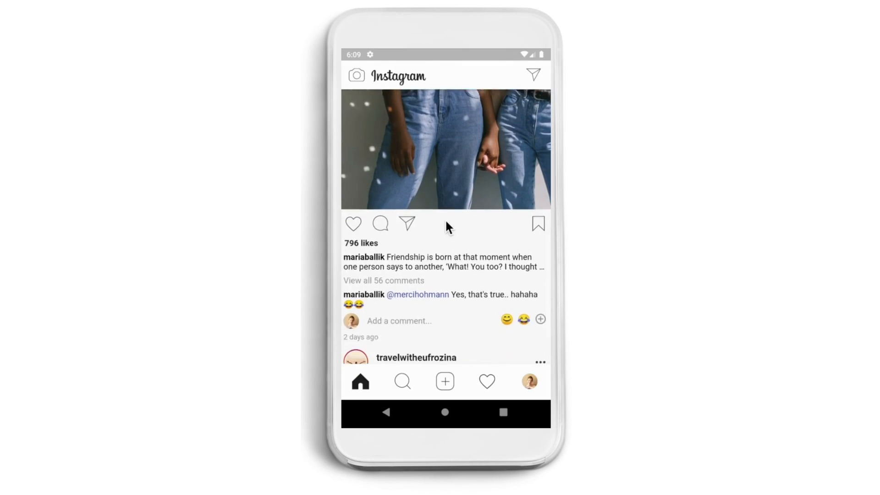